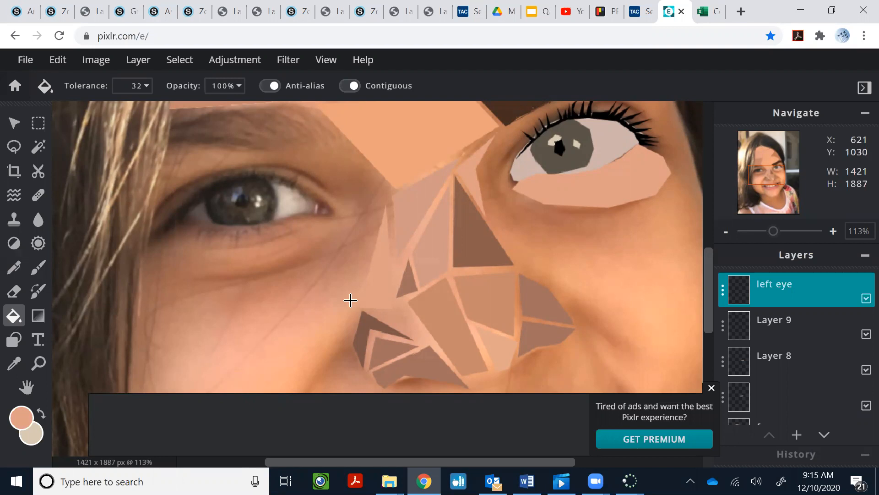
- Dismiss the ad banner and select the 'face' layer in the Layers panel
click(711, 388)
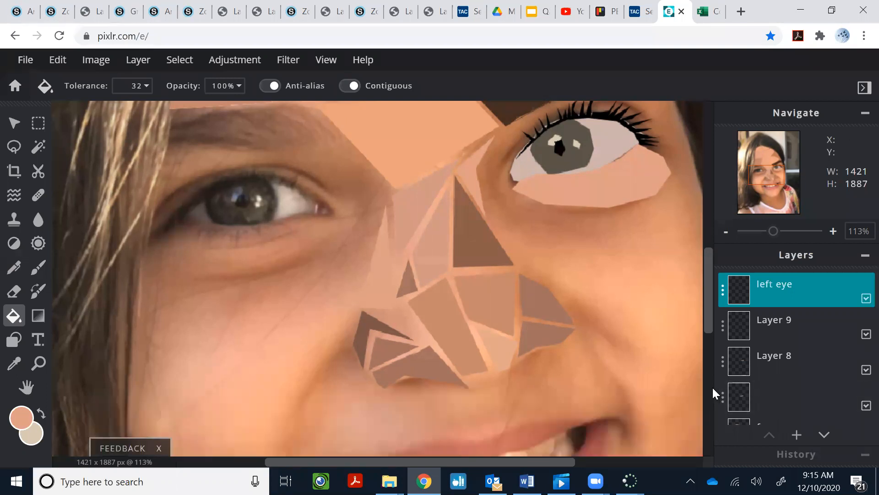
scroll(down, 3)
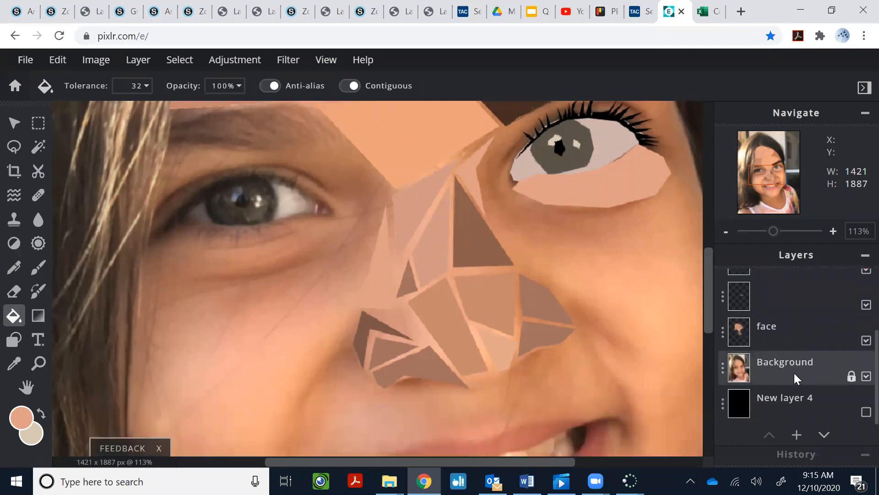
click(784, 361)
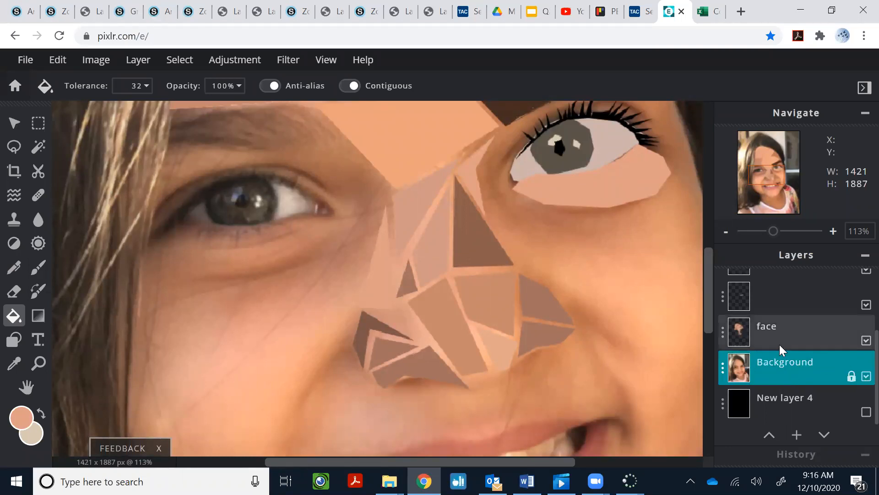
click(784, 331)
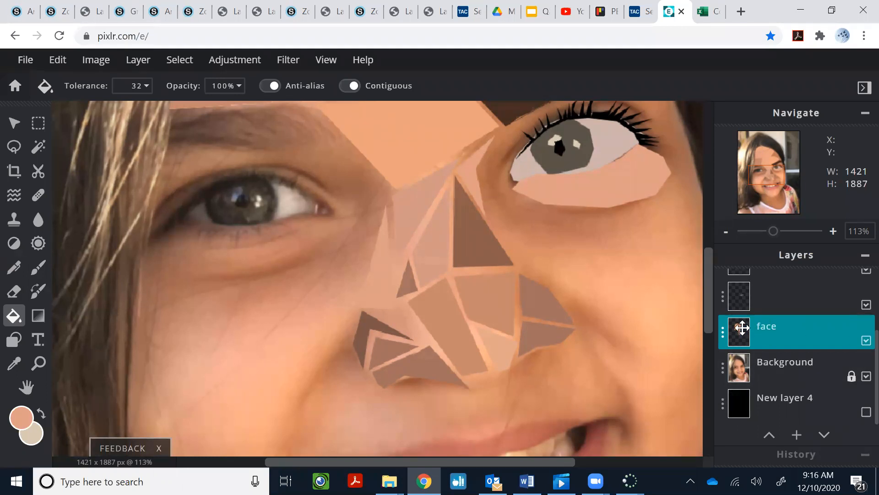
click(727, 231)
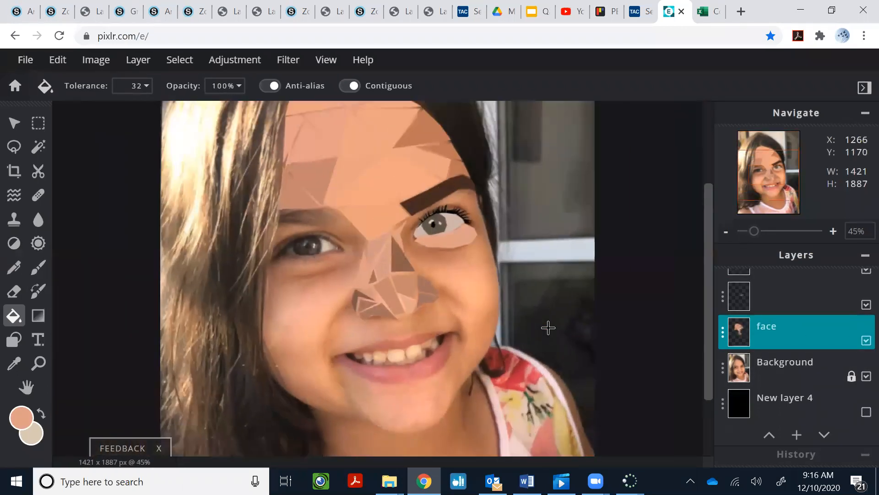
click(867, 339)
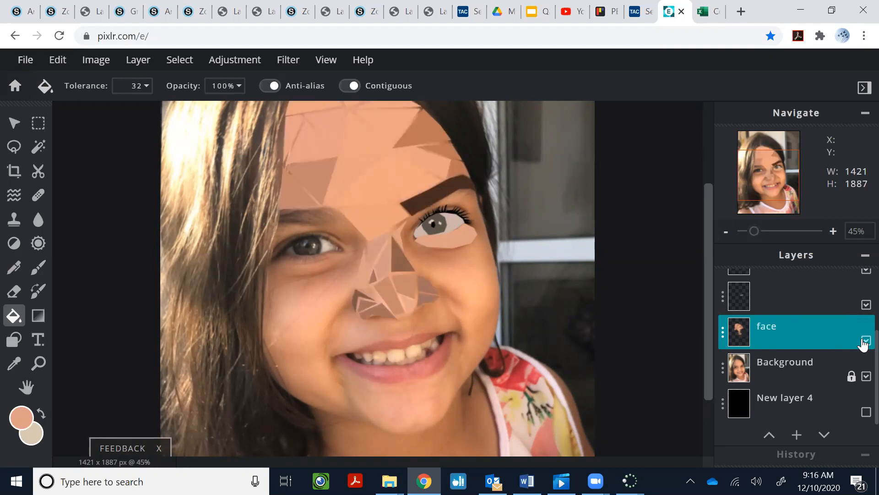
click(866, 340)
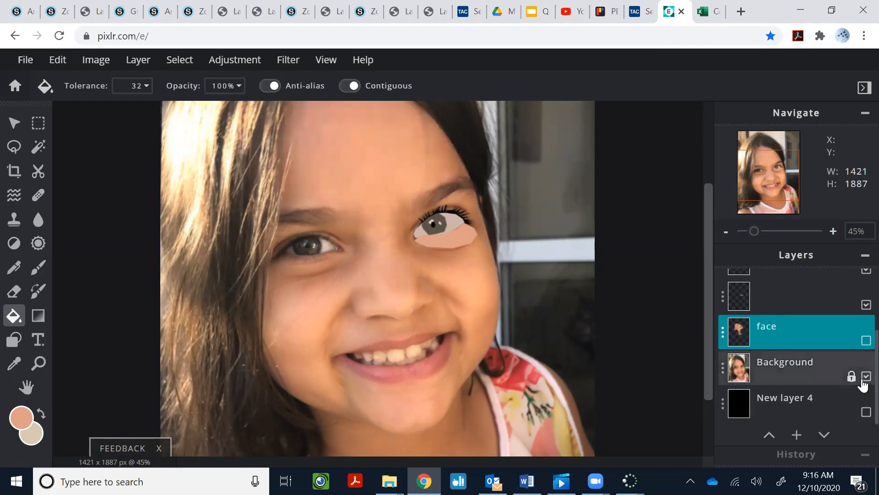
click(866, 377)
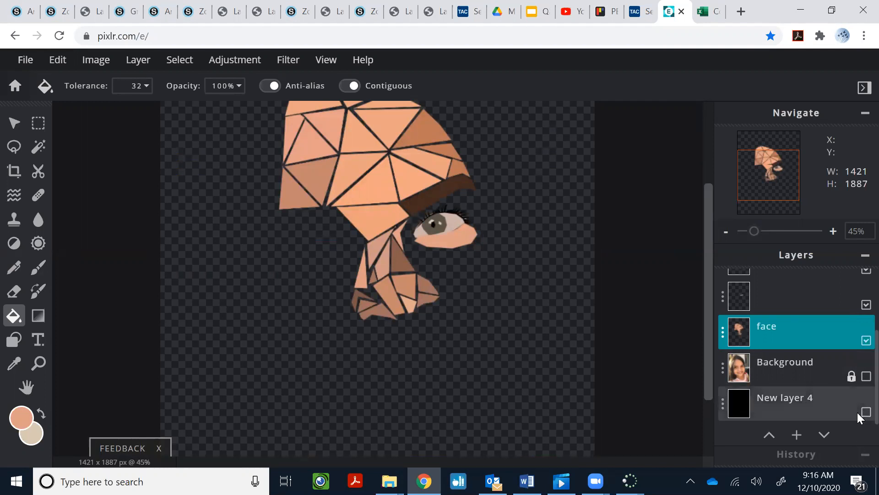
click(866, 412)
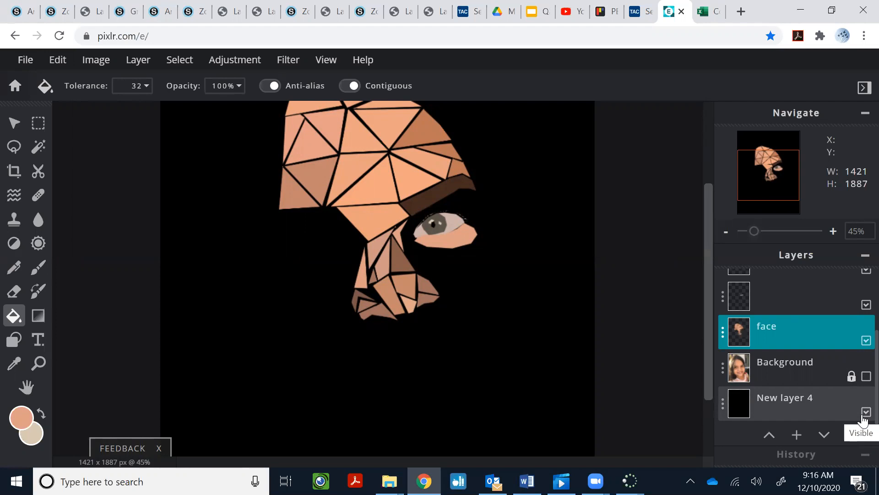
mouse_move(825, 406)
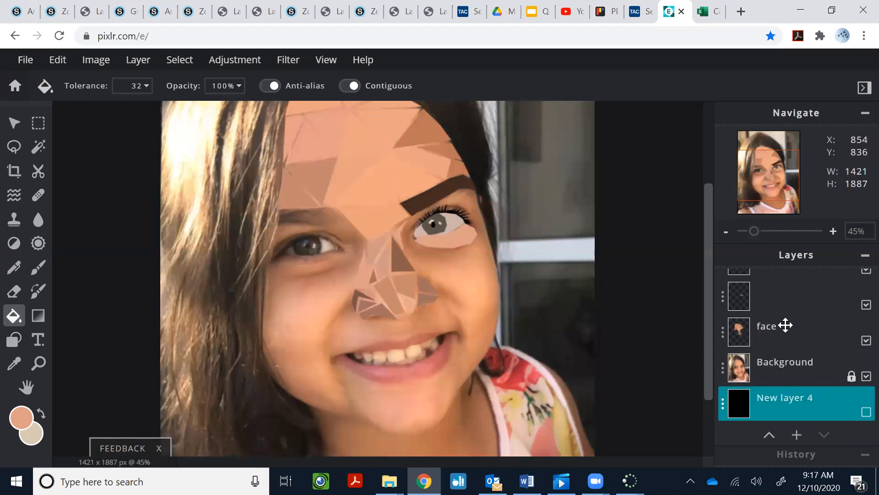
mouse_move(108, 68)
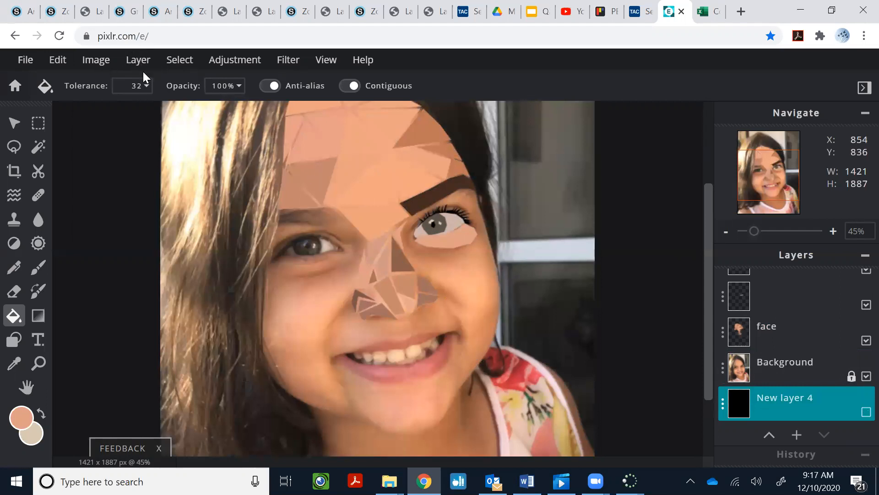
mouse_move(726, 319)
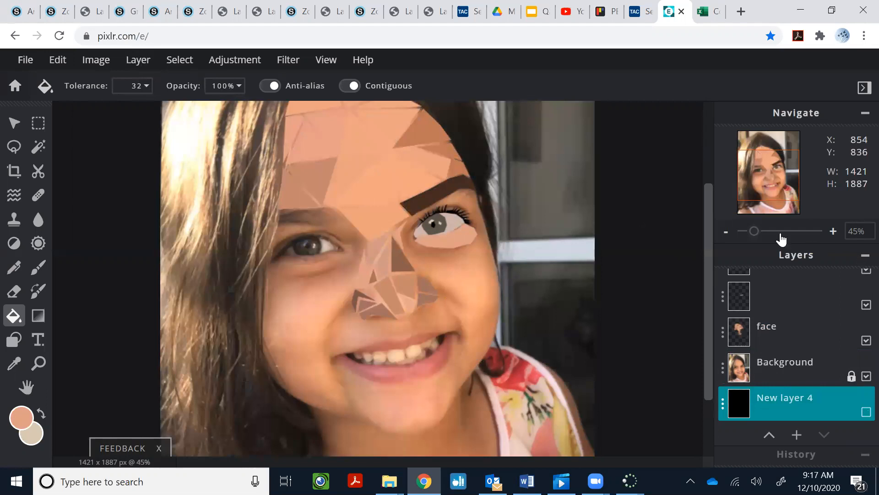
mouse_move(725, 303)
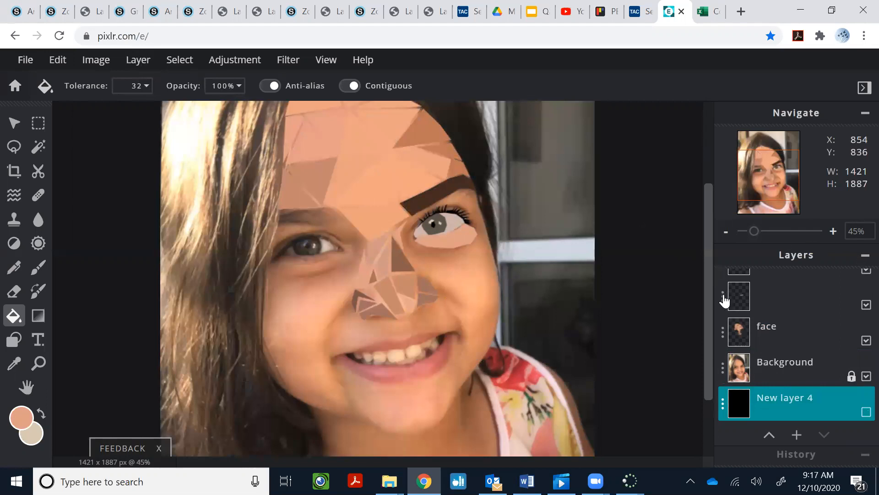
mouse_move(755, 279)
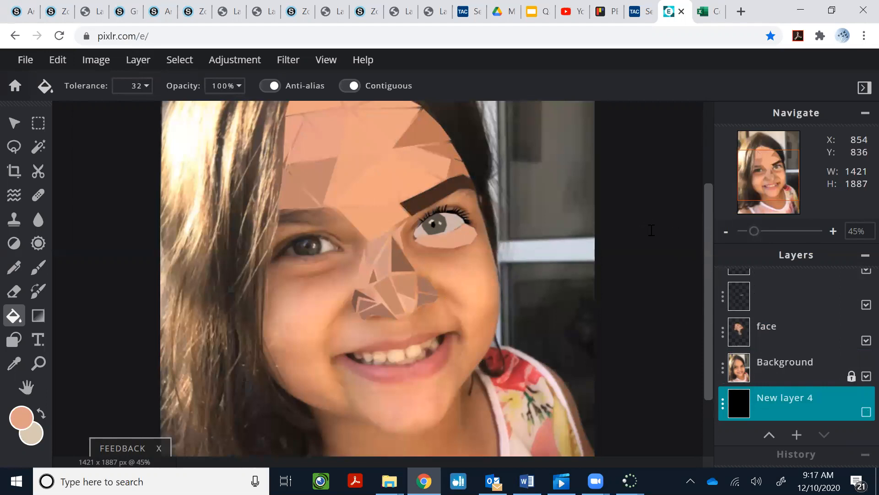
mouse_move(523, 227)
text(black)
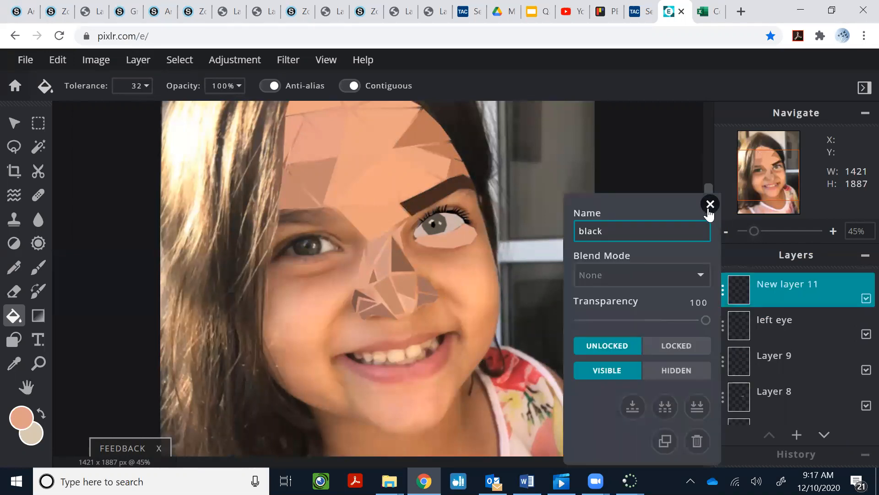
- Close the layer settings popup once the new layer is named 'black'
click(710, 204)
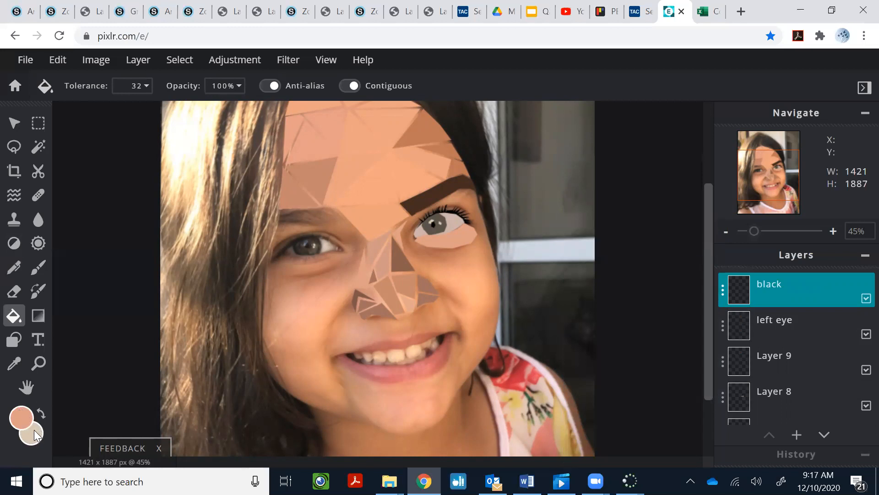
mouse_move(40, 413)
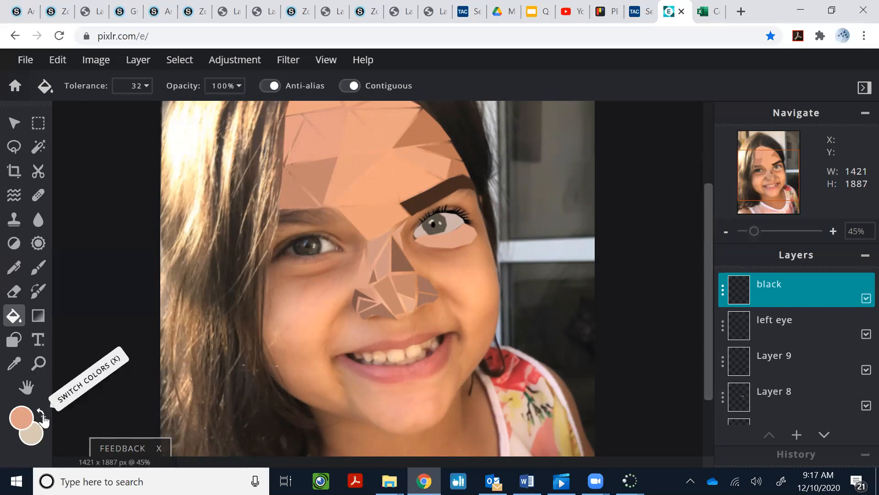
- Set the primary colour swatch to pure black #000000
click(22, 416)
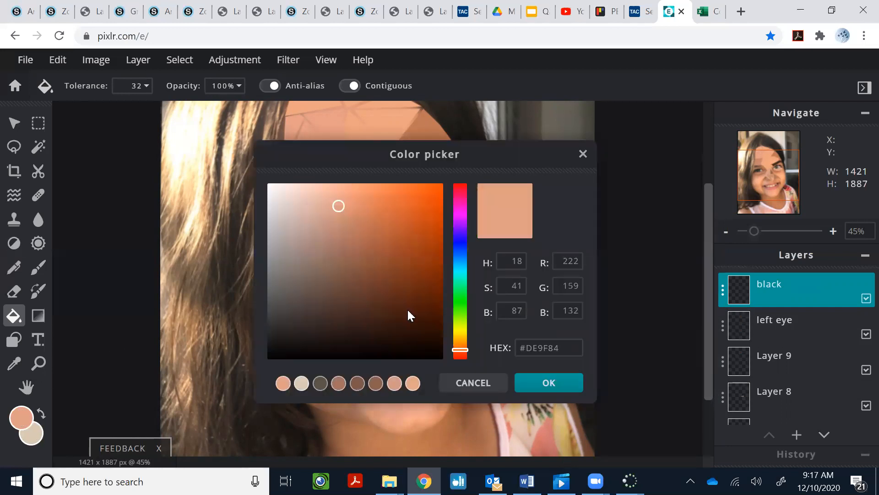
click(272, 355)
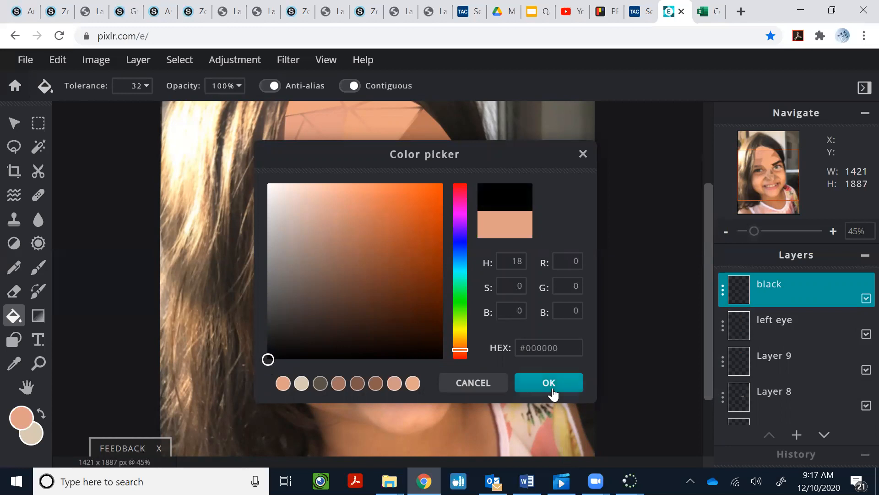
click(548, 382)
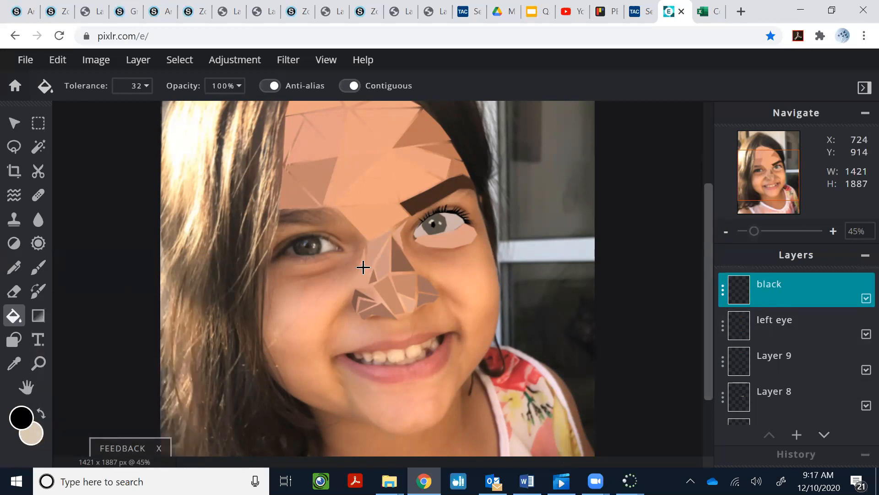
mouse_move(295, 295)
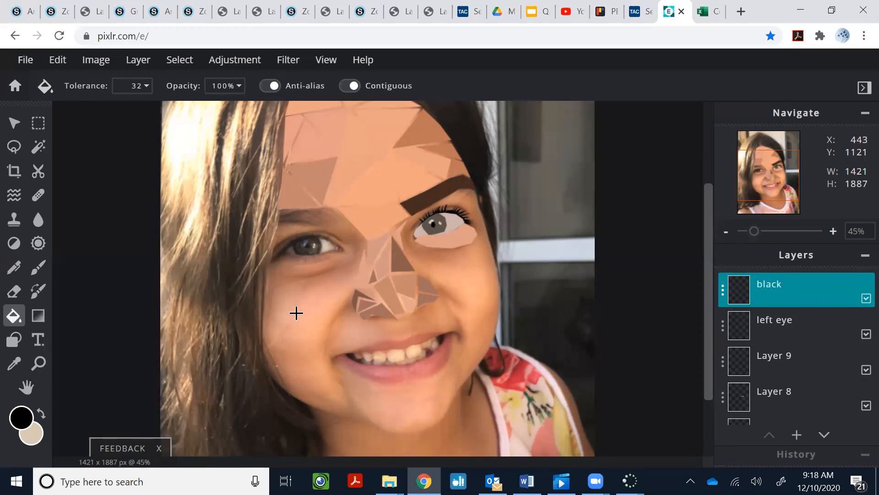
- Fill the 'black' layer solid black and move it below the Background layer
click(297, 313)
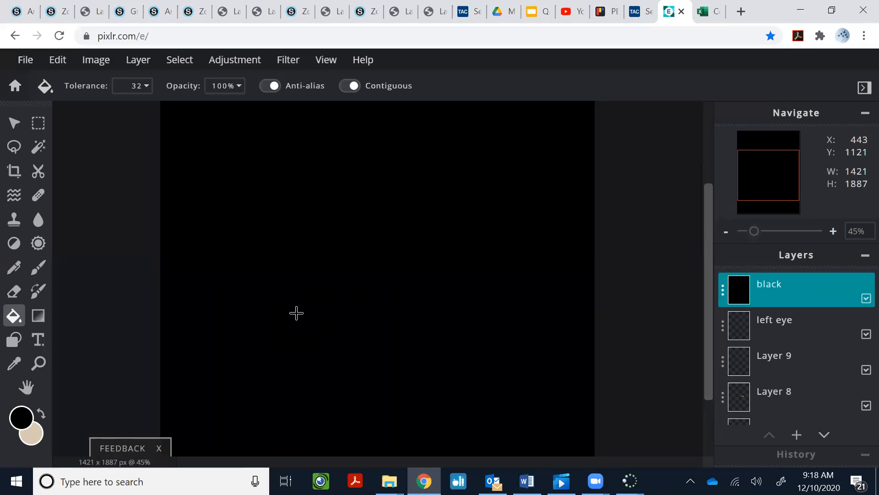
mouse_move(491, 310)
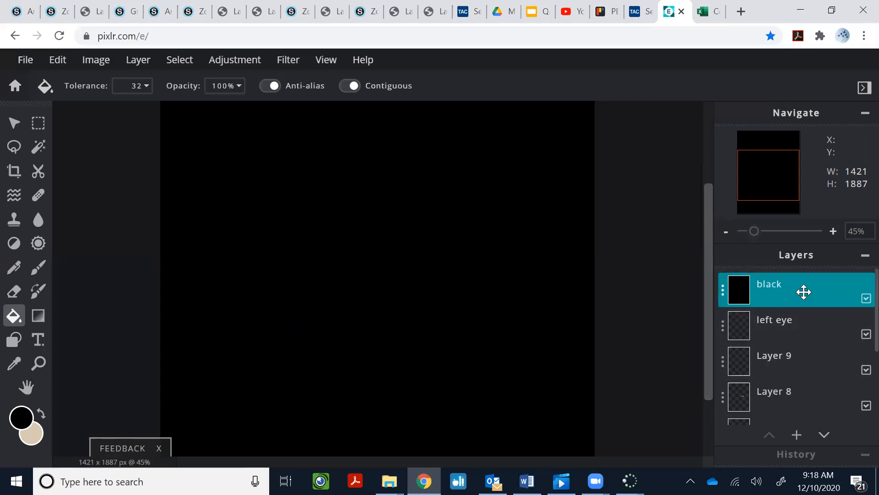
mouse_move(791, 290)
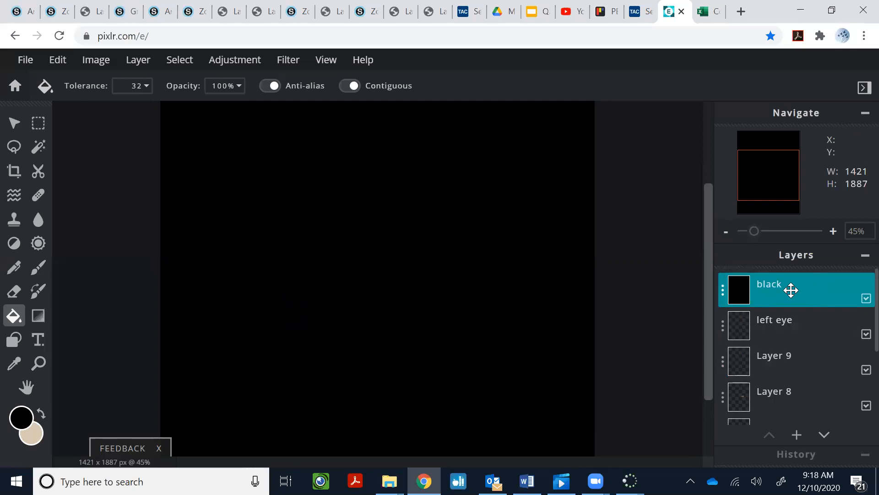
drag(791, 289, 781, 373)
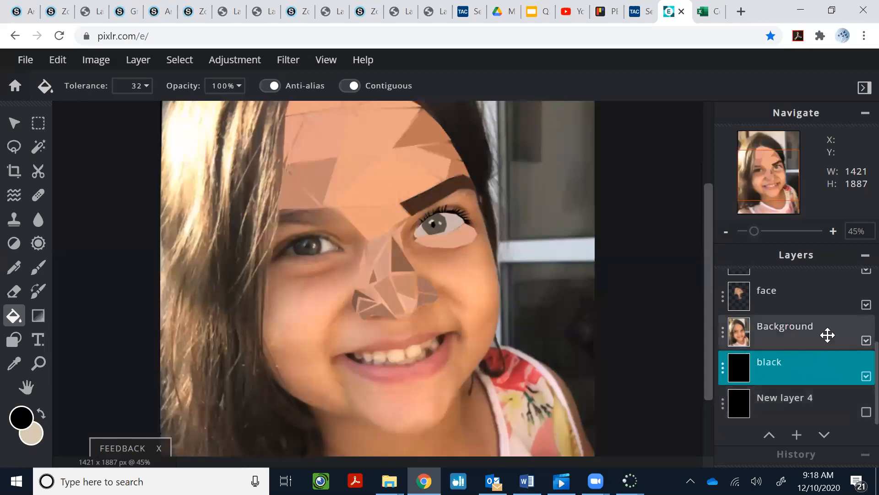
- Toggle the Background photo to preview on black, then hide 'black' and show the photo
double_click(785, 325)
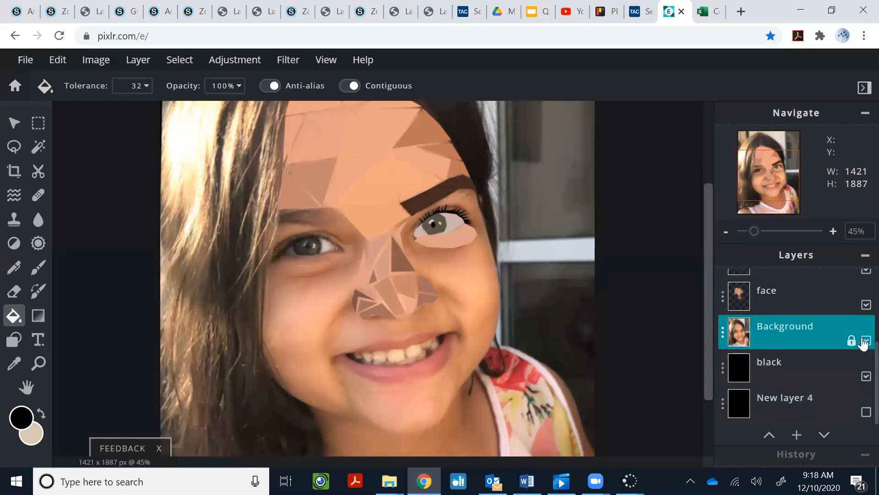
click(866, 340)
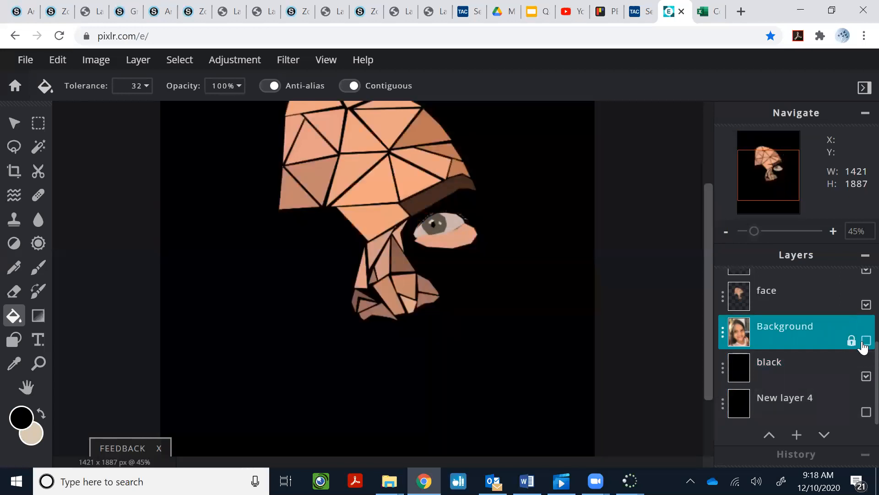
click(867, 340)
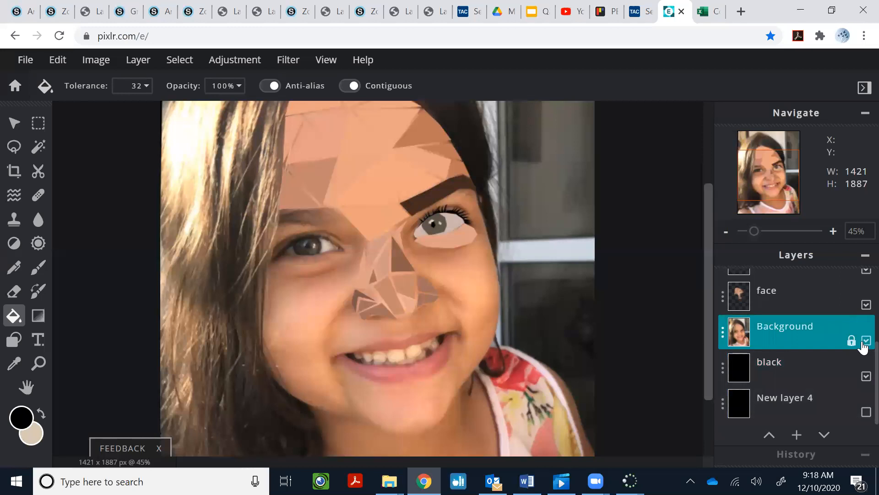
click(867, 340)
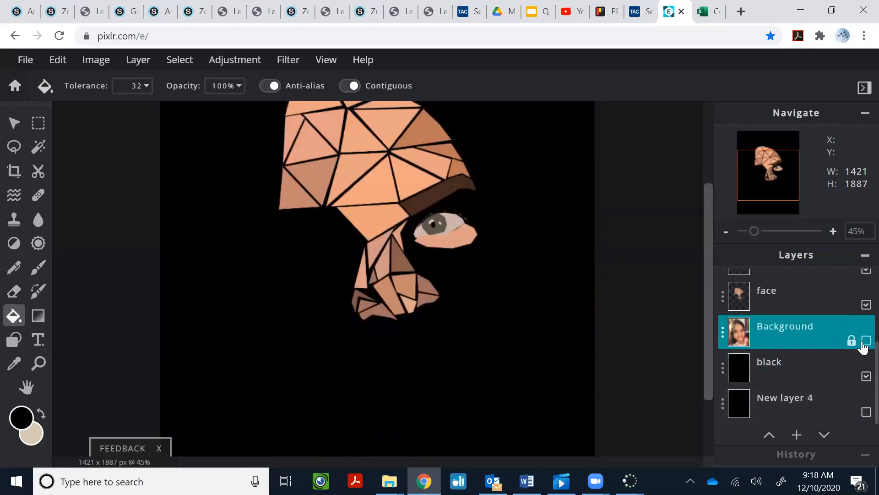
click(866, 340)
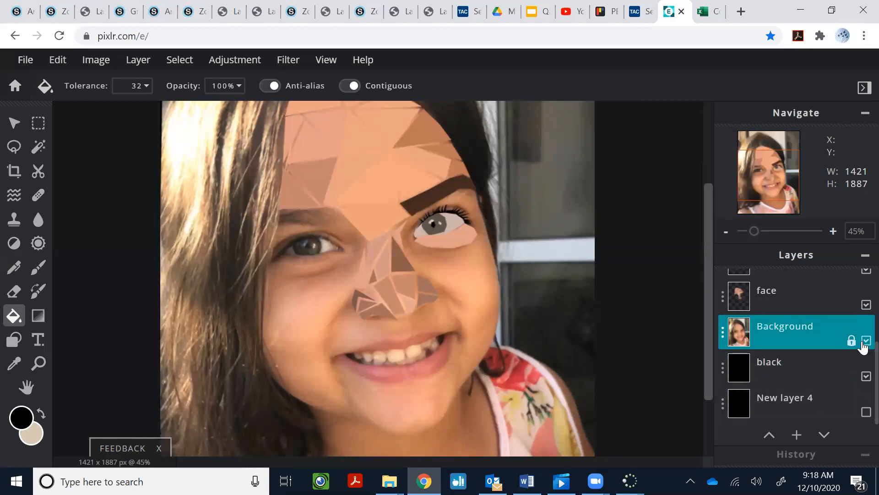
click(867, 341)
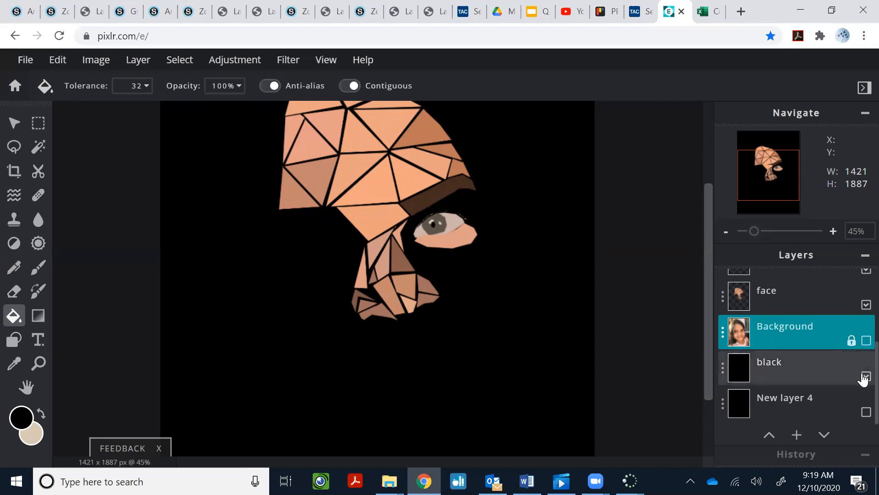
click(866, 376)
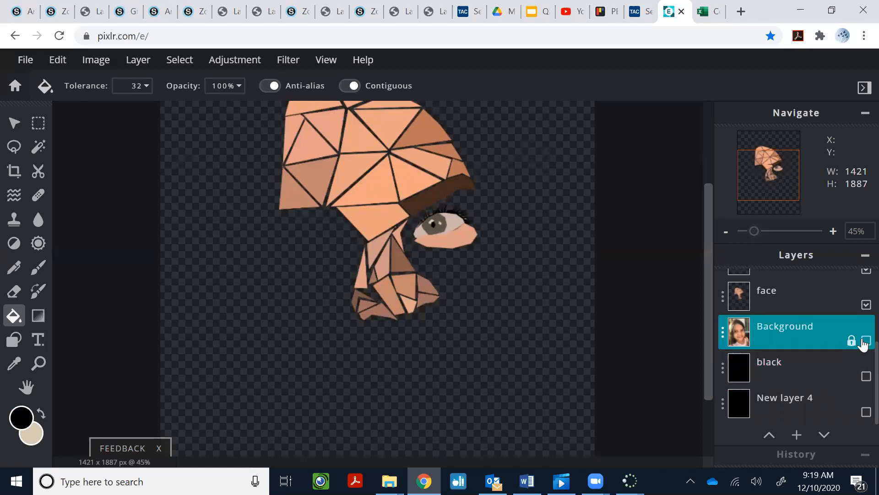
click(867, 340)
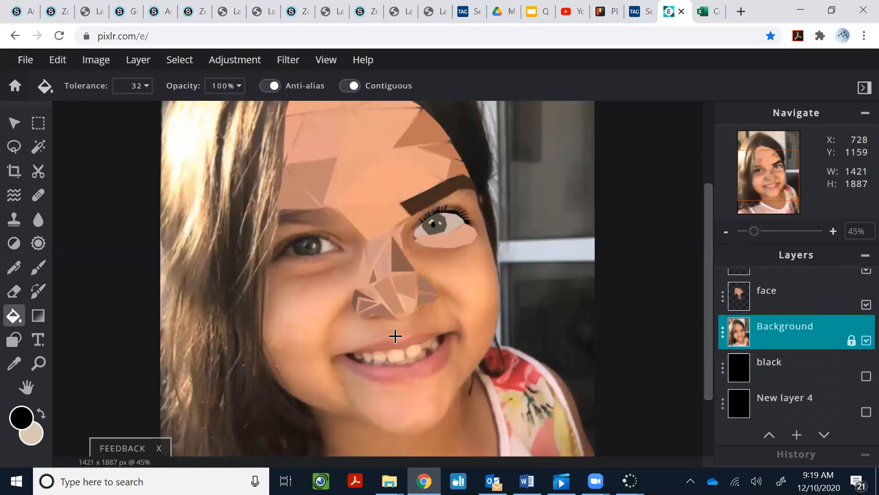
mouse_move(330, 289)
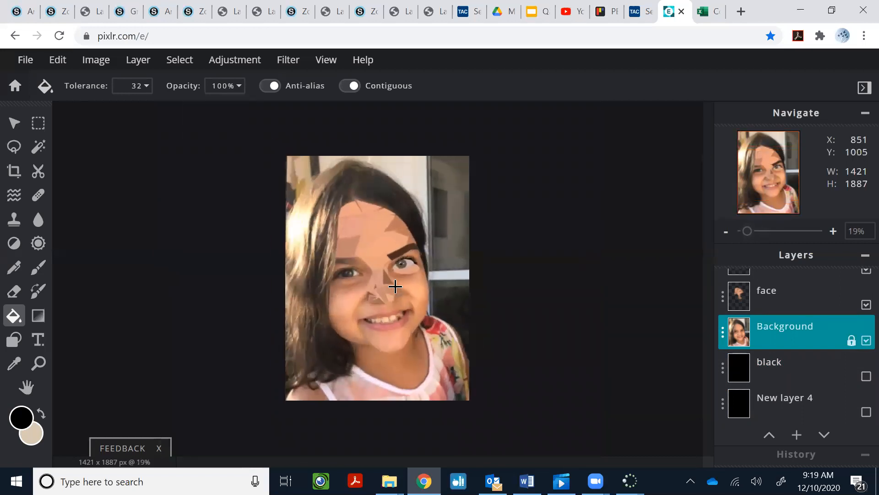
mouse_move(325, 189)
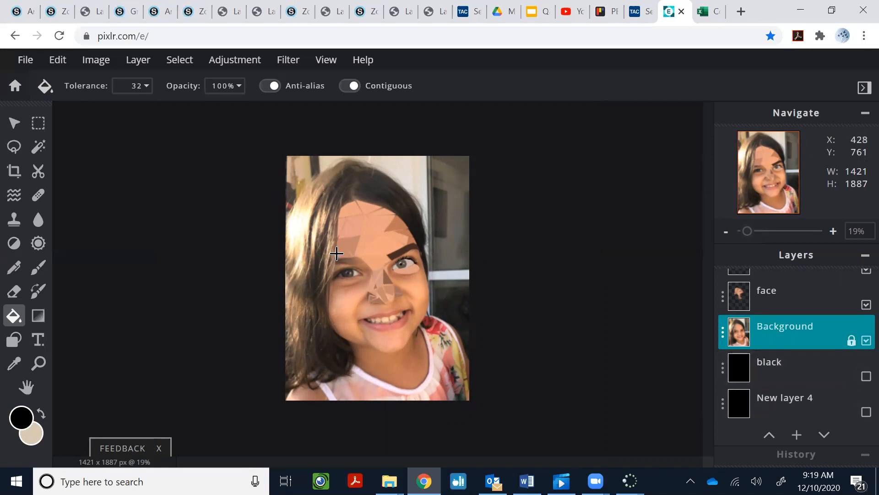
mouse_move(411, 314)
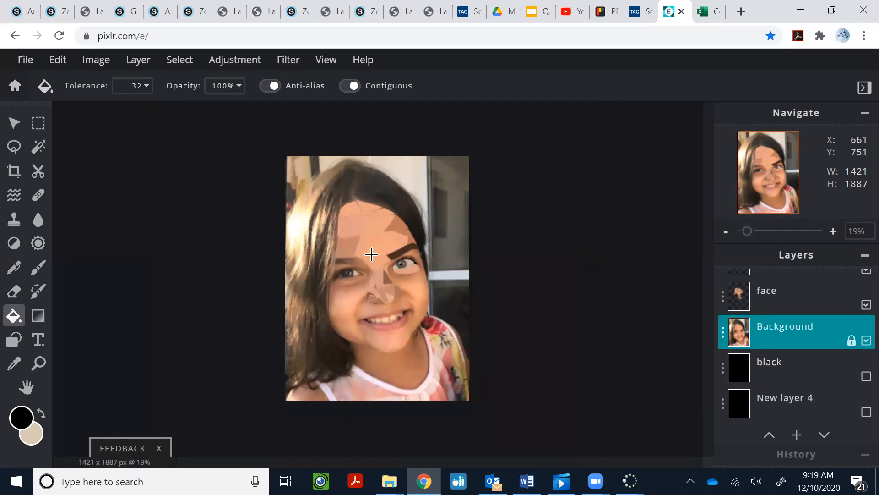
mouse_move(353, 366)
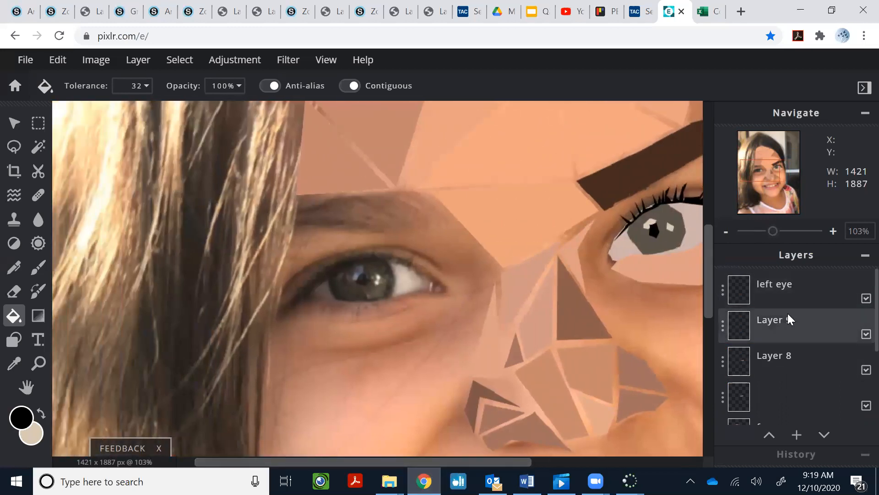
click(785, 288)
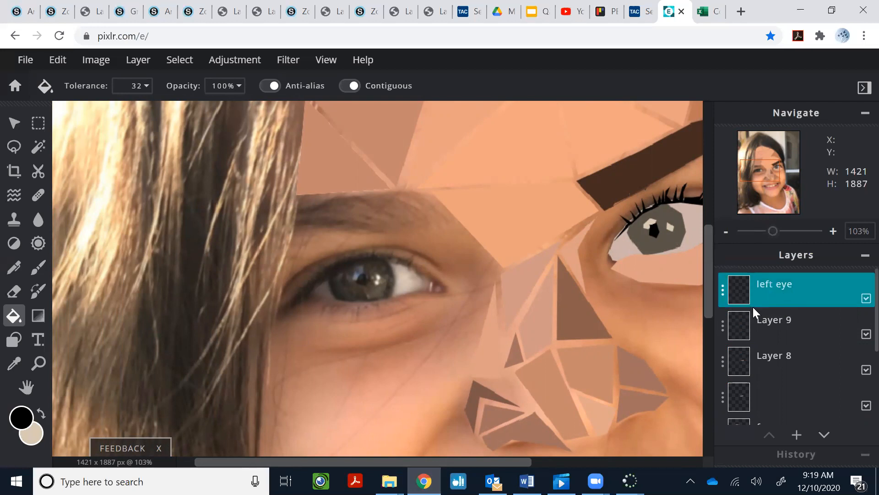
mouse_move(420, 168)
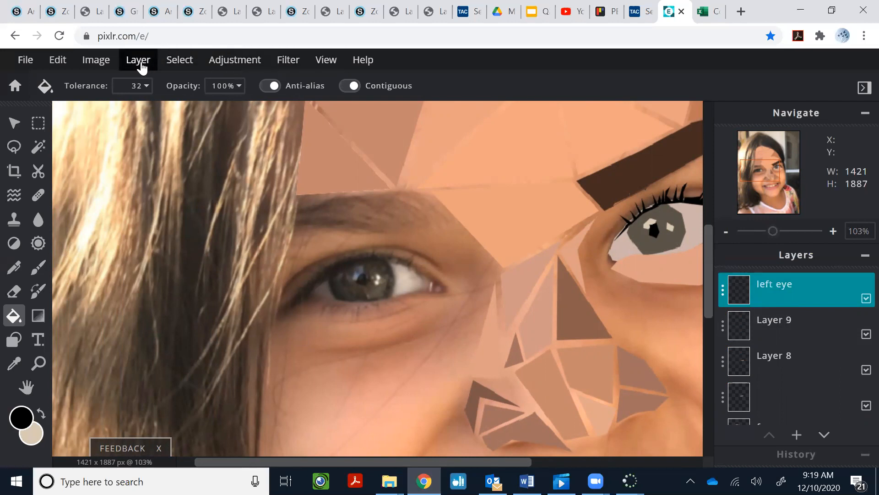
click(138, 60)
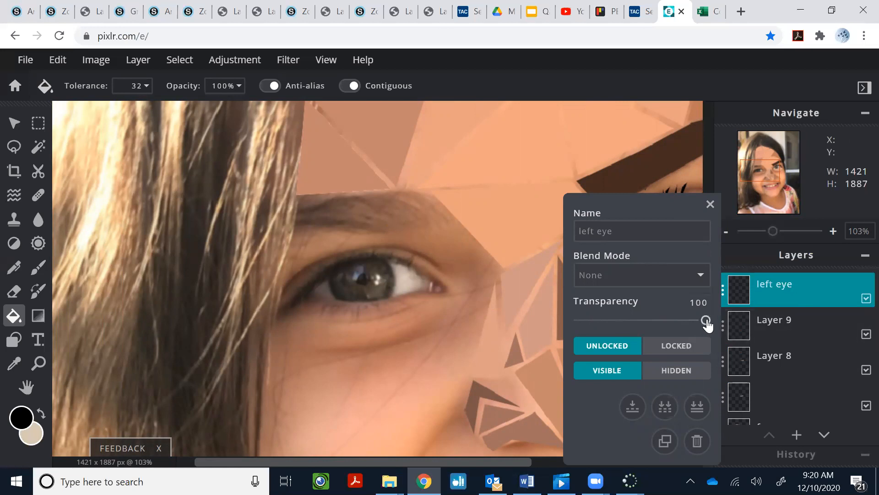
drag(707, 320, 649, 320)
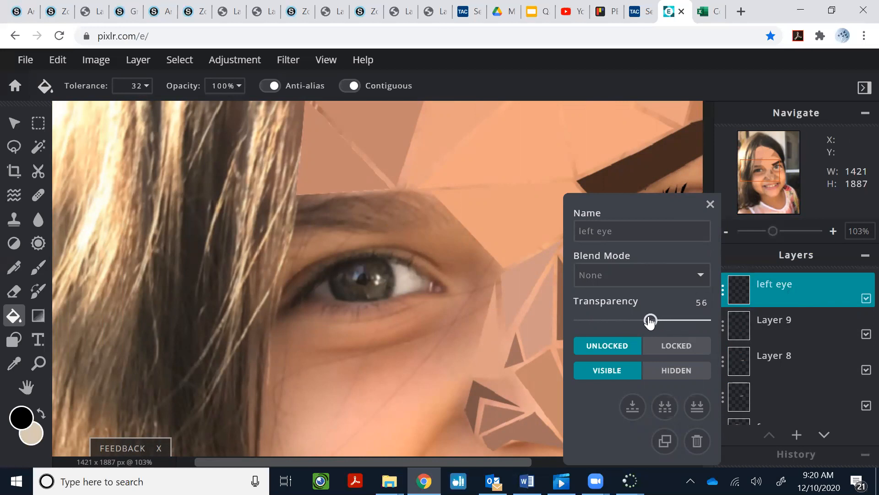
drag(651, 320, 643, 321)
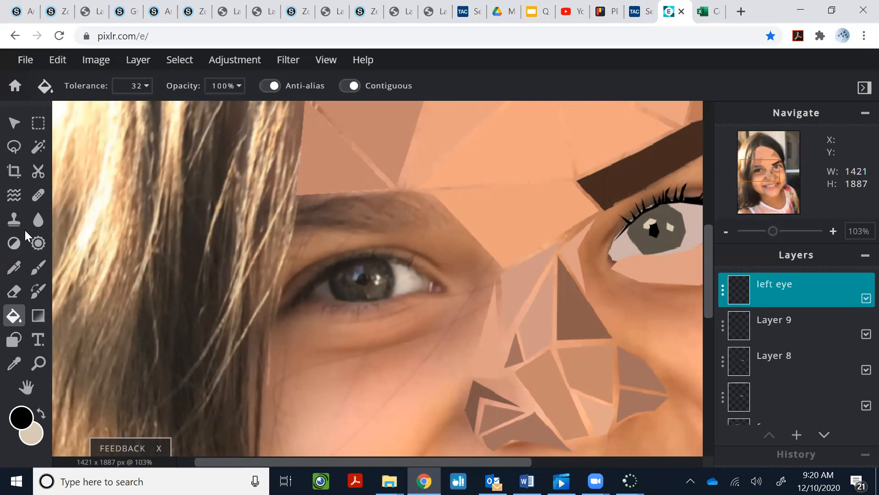
mouse_move(293, 258)
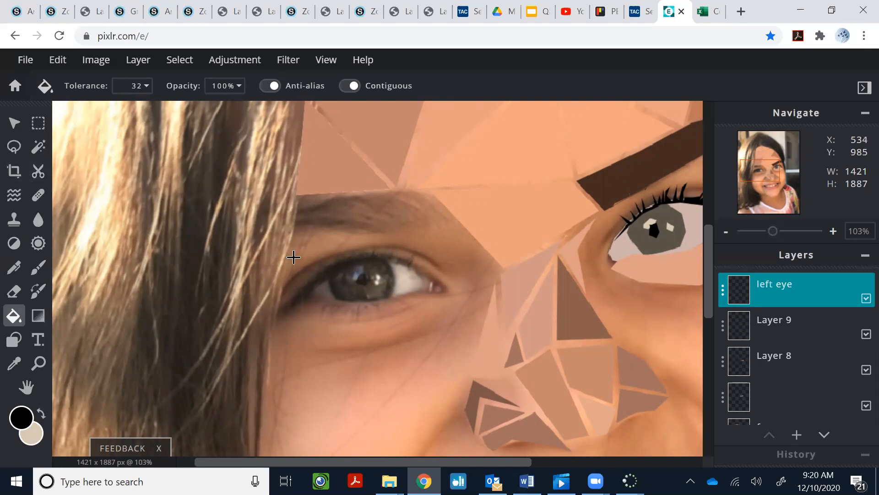
mouse_move(85, 308)
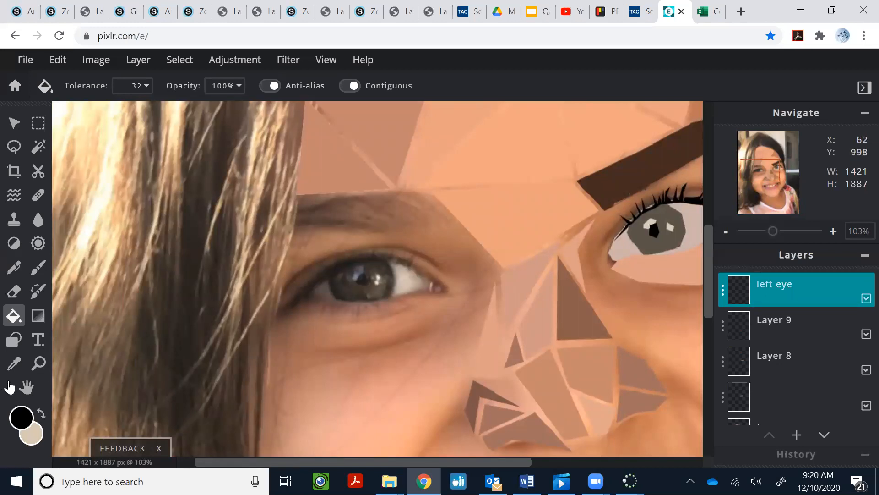
mouse_move(15, 243)
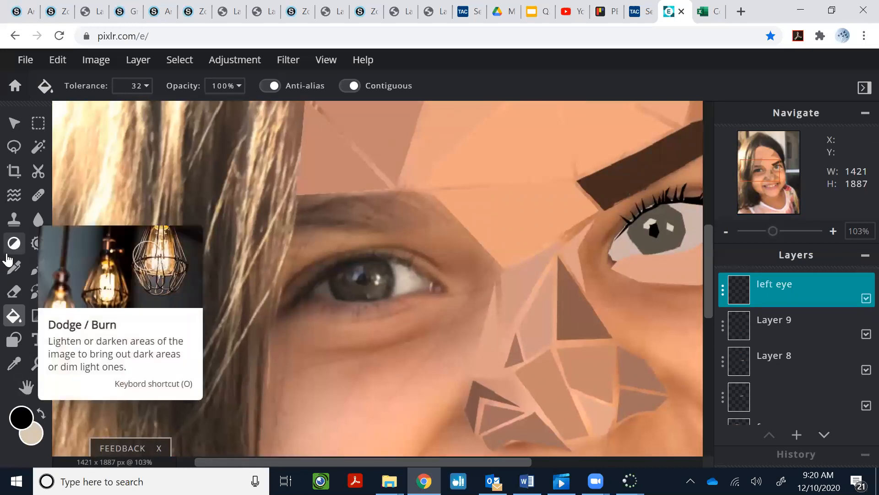
mouse_move(38, 290)
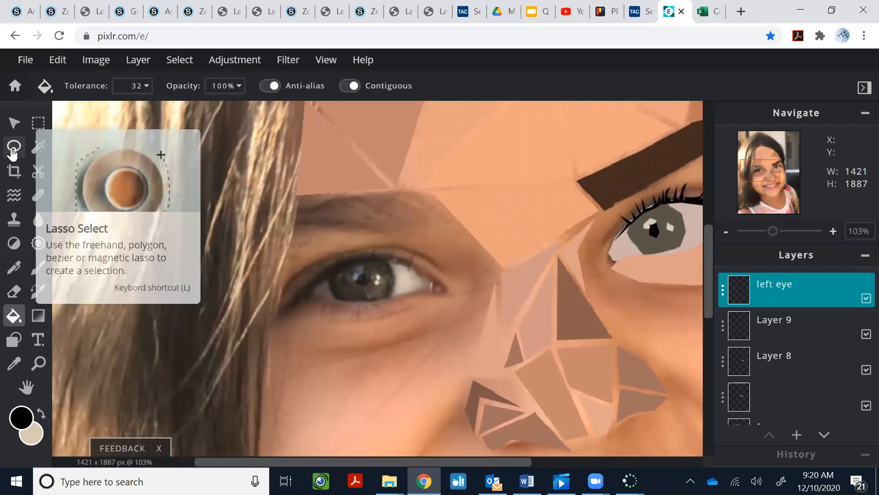
- Activate the Lasso Select tool and set the primary colour to #D3C1B3
click(14, 147)
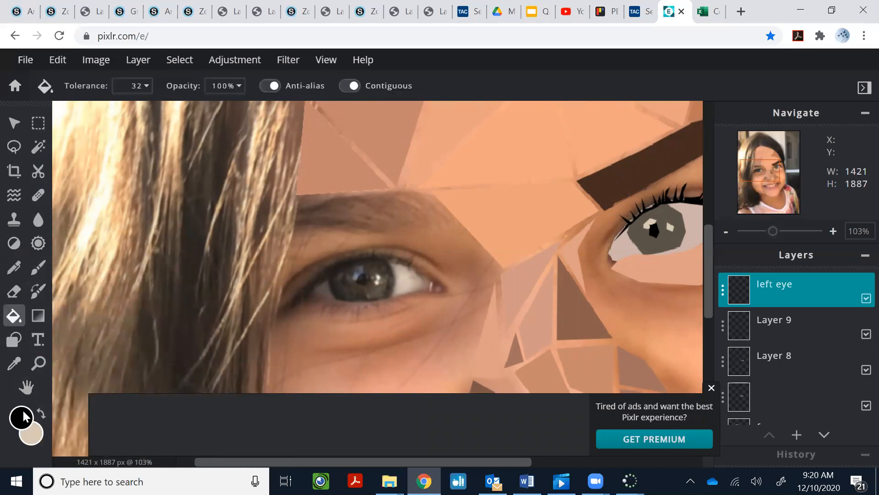
click(21, 417)
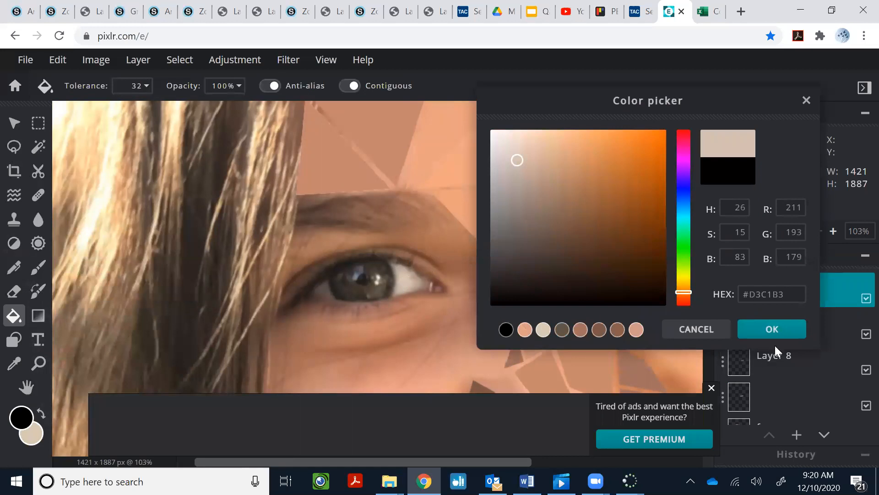
click(771, 329)
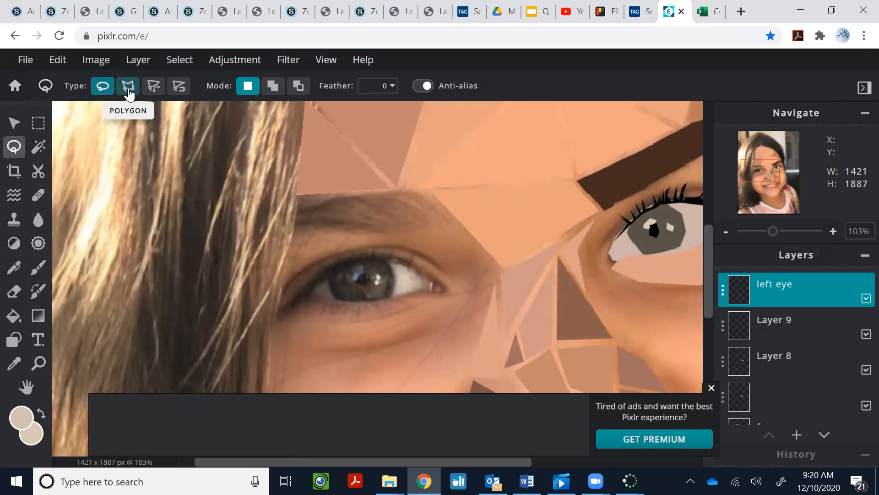
- Switch to the Polygon lasso type and begin tracing around the photo's left eye
click(127, 86)
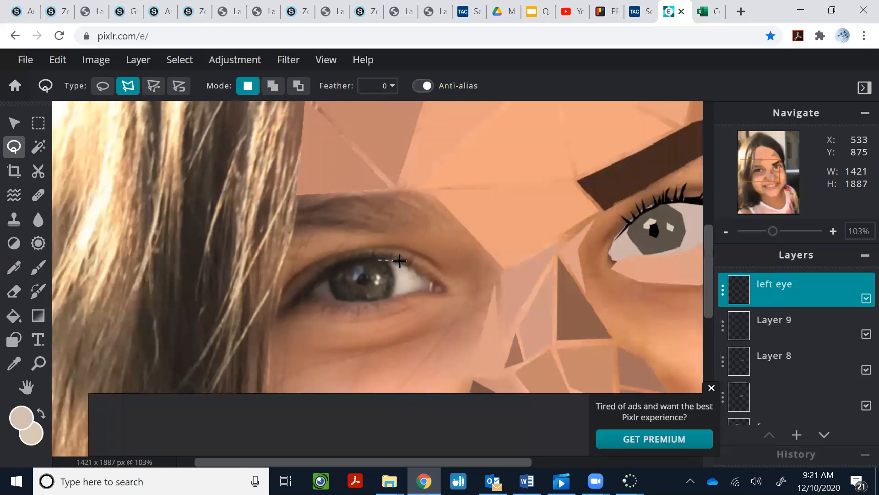
drag(399, 261, 442, 288)
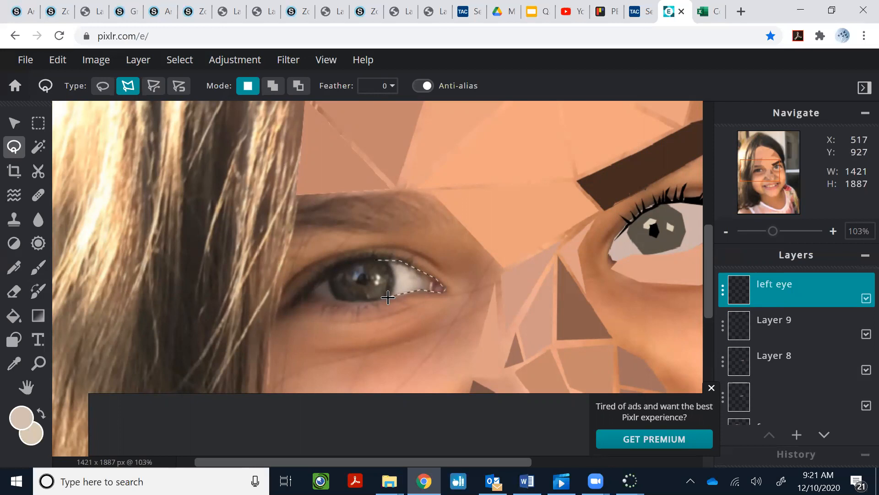
mouse_move(365, 303)
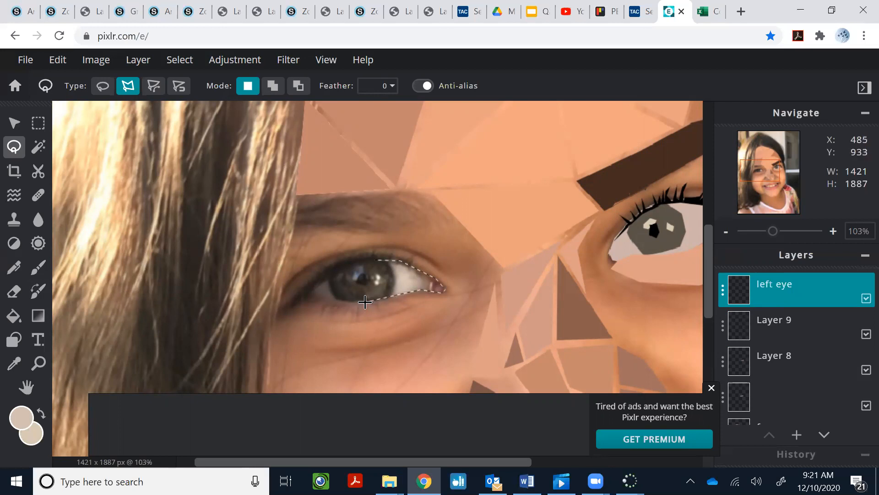
mouse_move(327, 300)
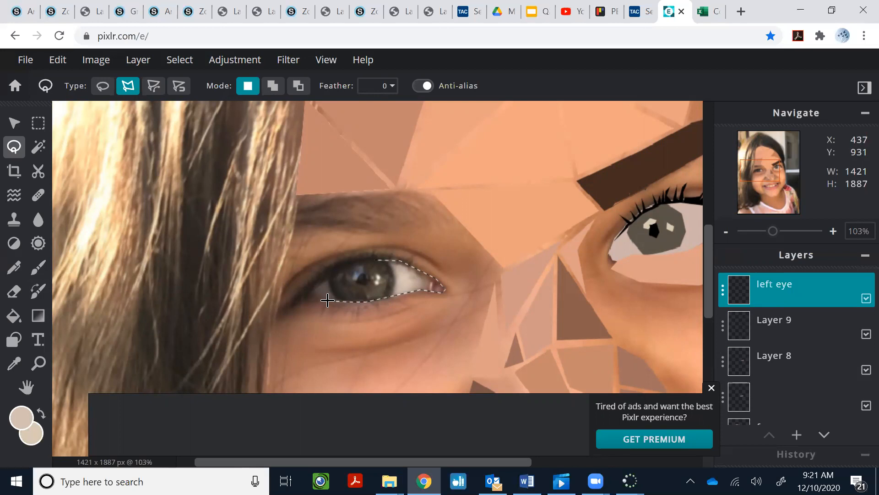
mouse_move(305, 291)
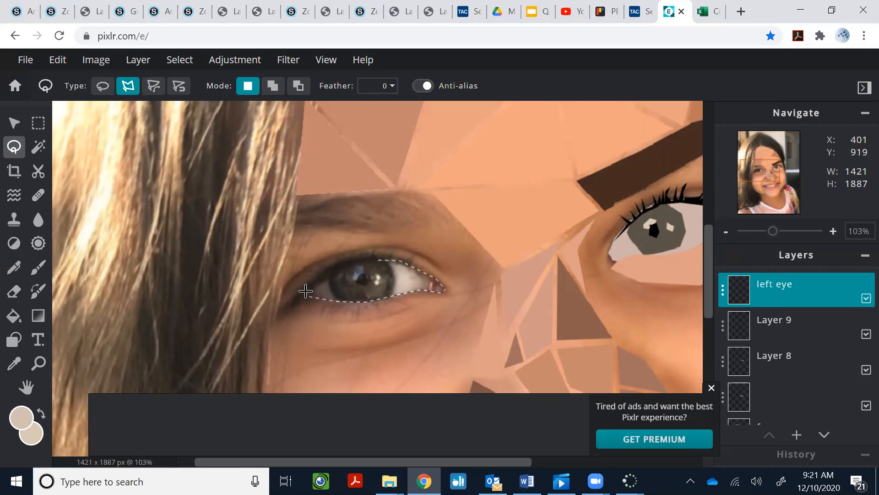
mouse_move(358, 267)
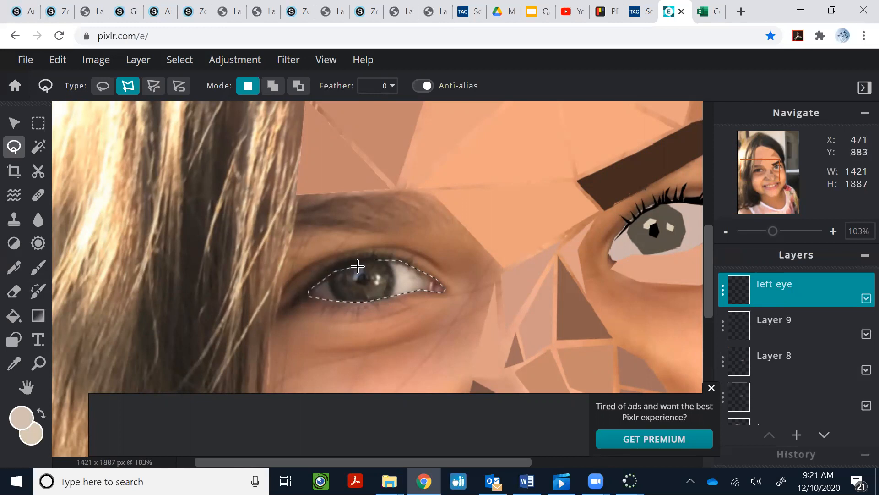
mouse_move(381, 260)
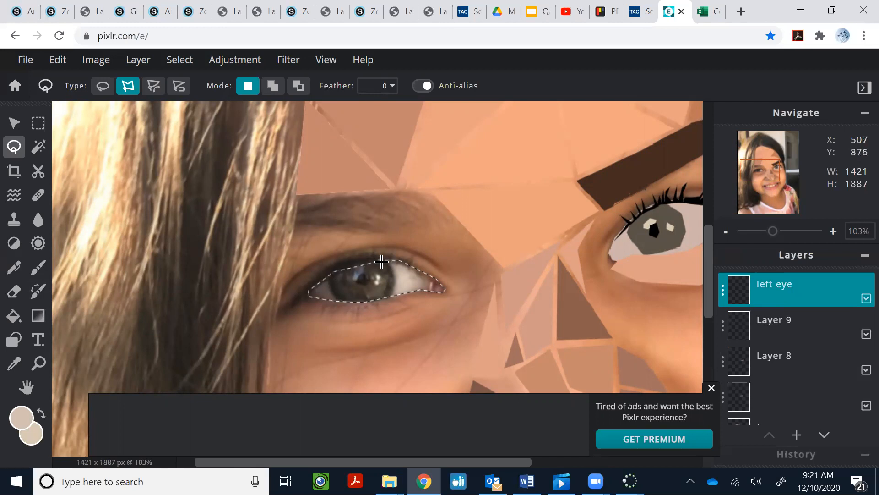
mouse_move(353, 250)
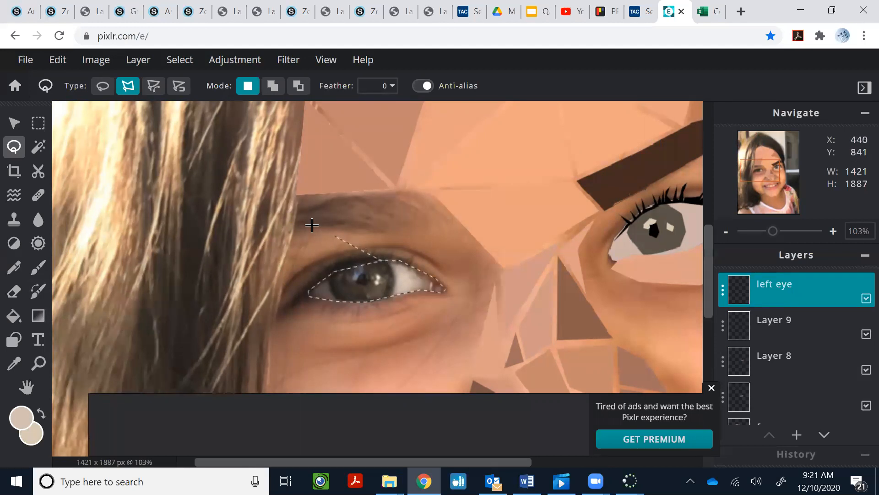
mouse_move(349, 244)
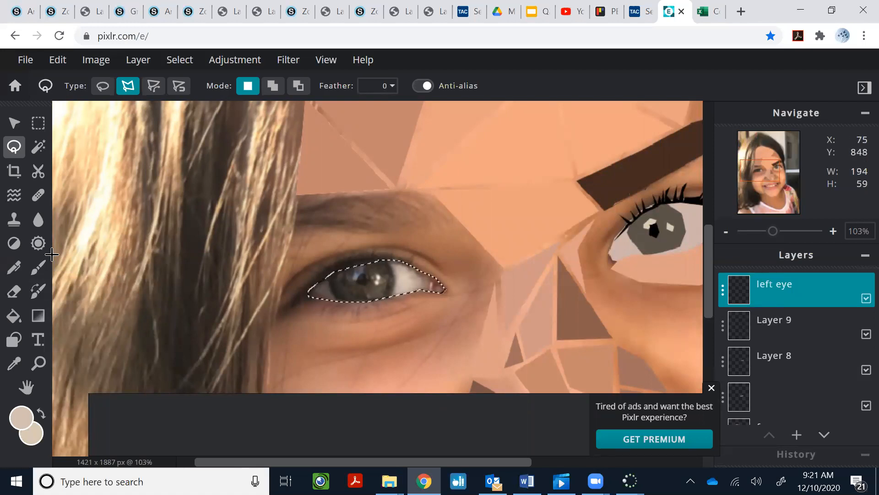
- Paint-bucket fill the eye-white selection pale beige, keeping the 'left eye' layer semi-transparent
click(14, 317)
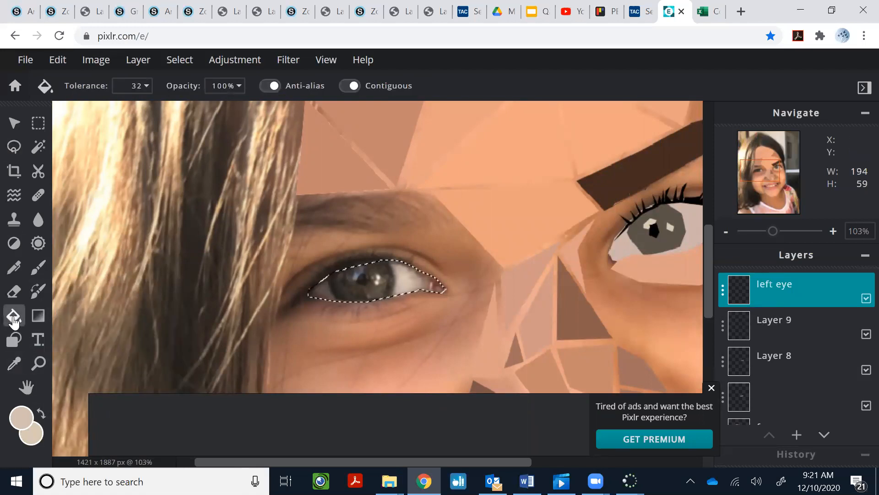
click(393, 269)
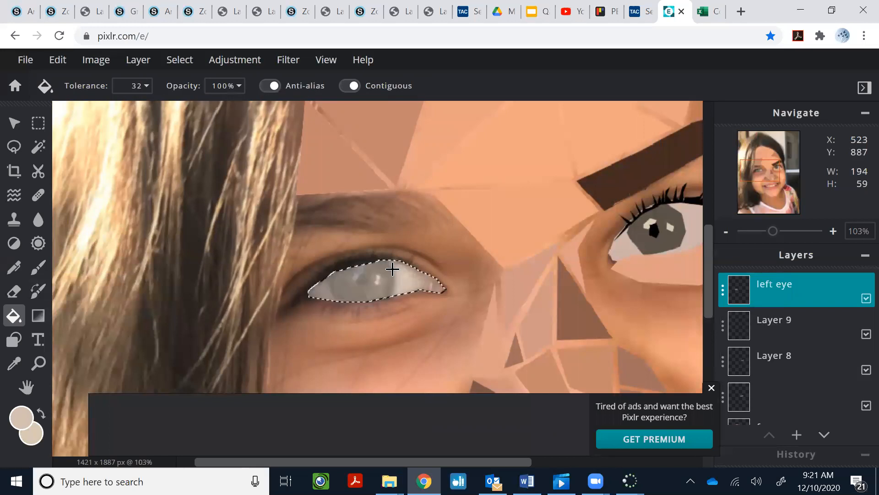
mouse_move(331, 268)
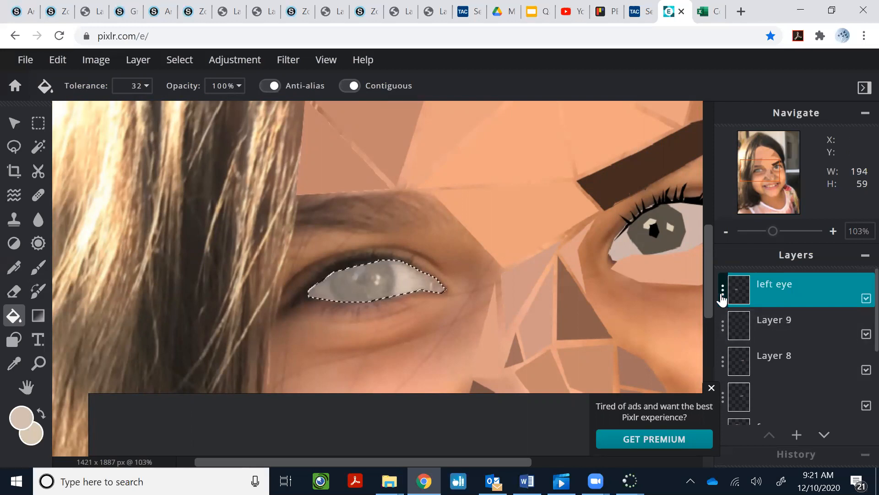
click(724, 290)
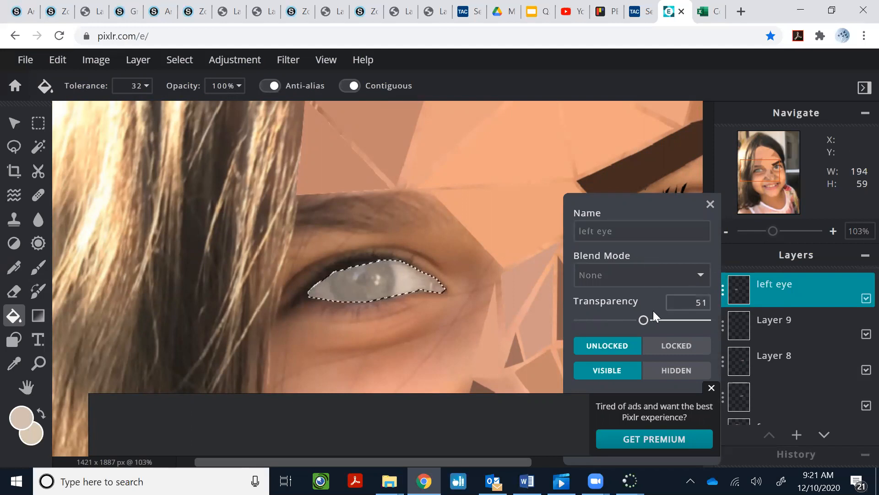
drag(644, 320, 705, 320)
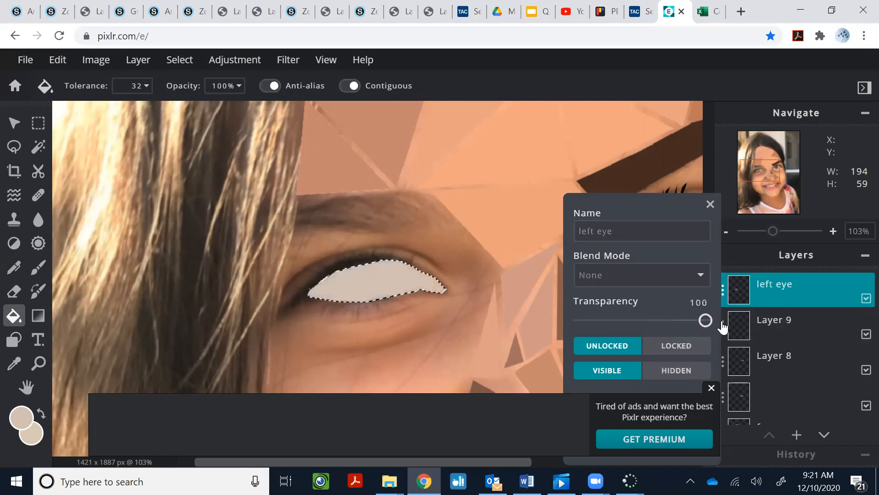
drag(706, 320, 652, 320)
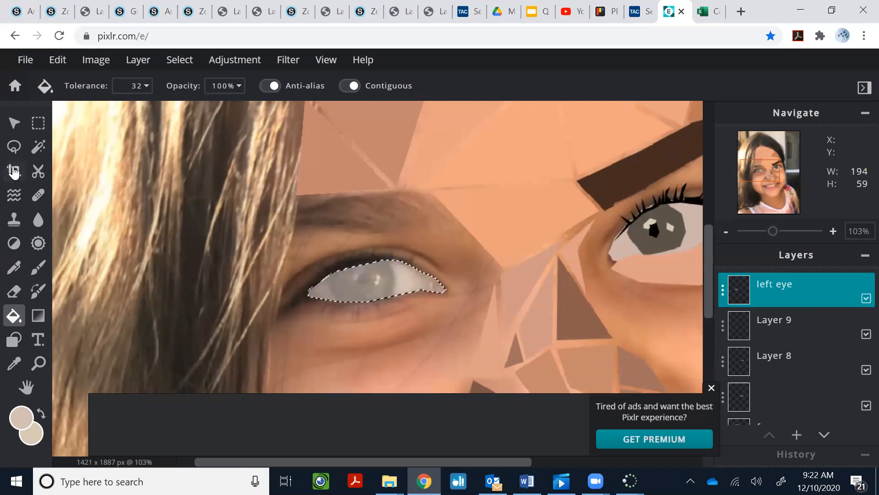
- Outline the iris with the polygon lasso and fill it dark grey-brown
click(13, 147)
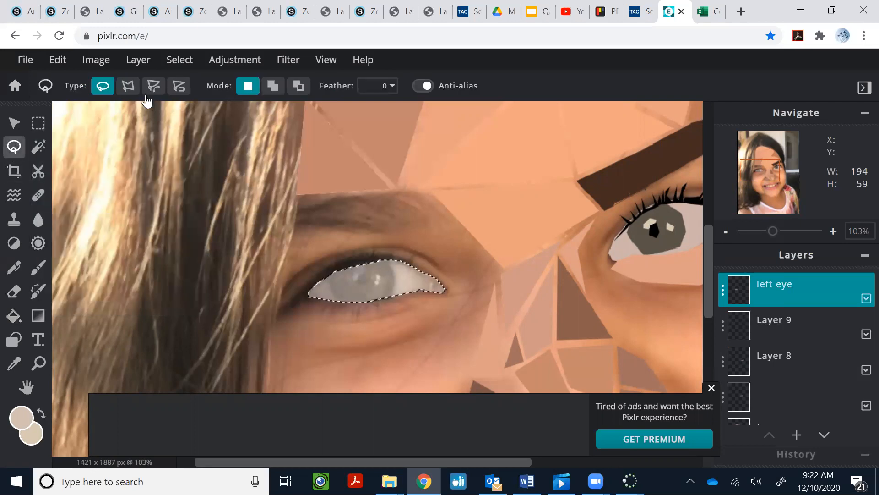
click(127, 86)
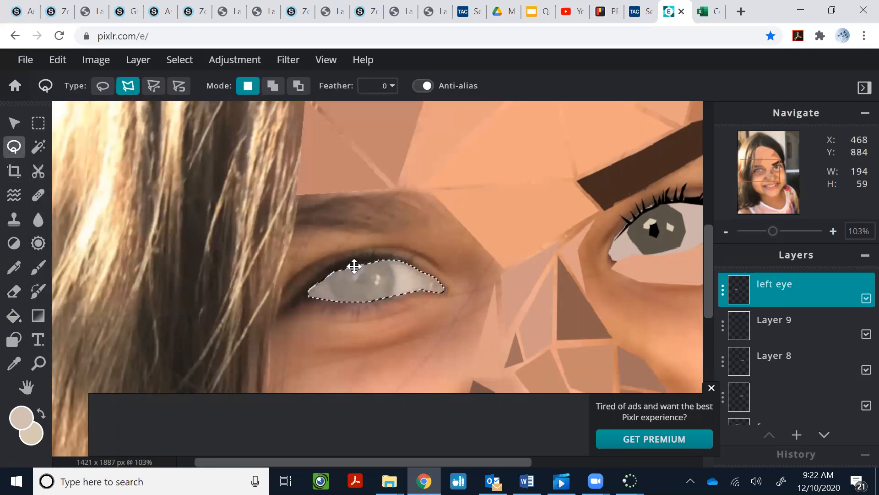
mouse_move(235, 60)
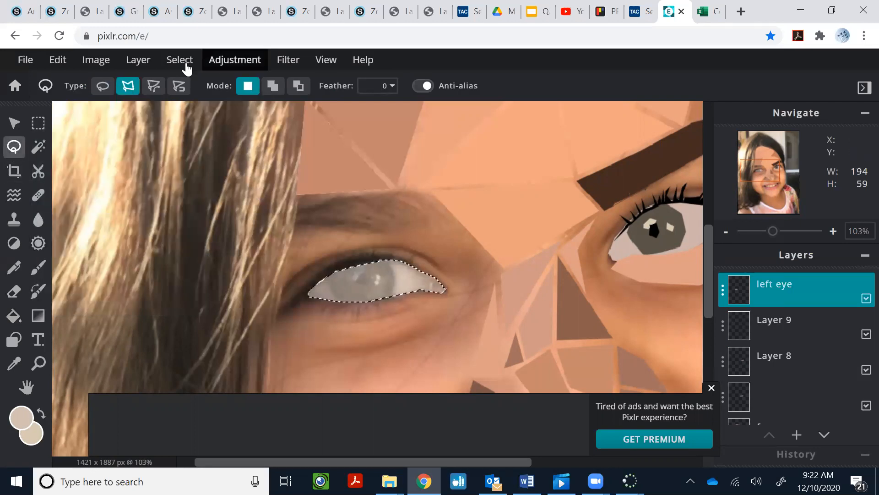
click(179, 60)
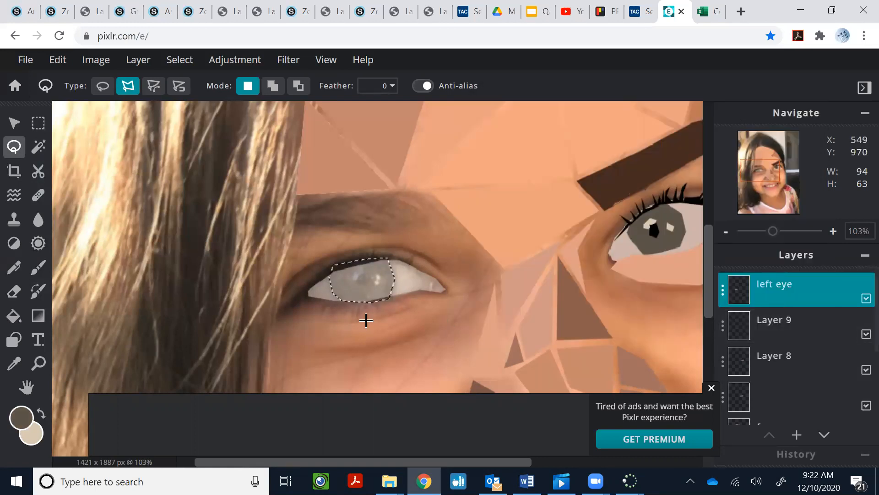
click(14, 315)
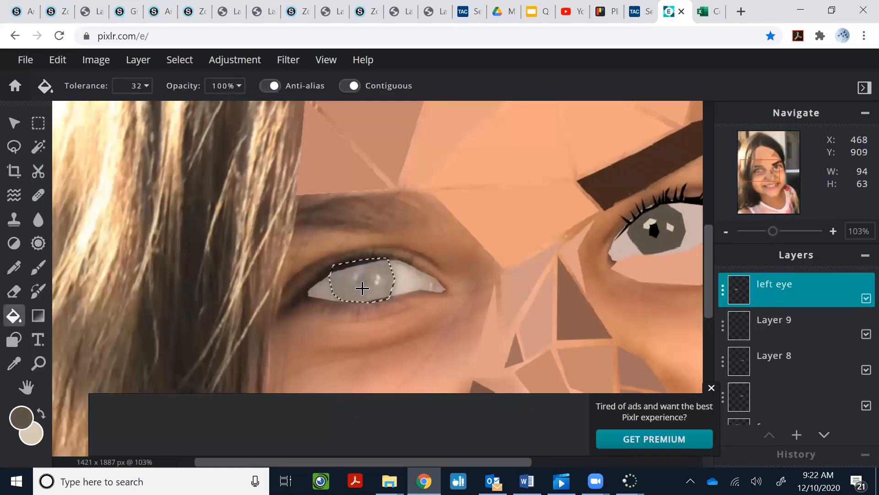
click(362, 286)
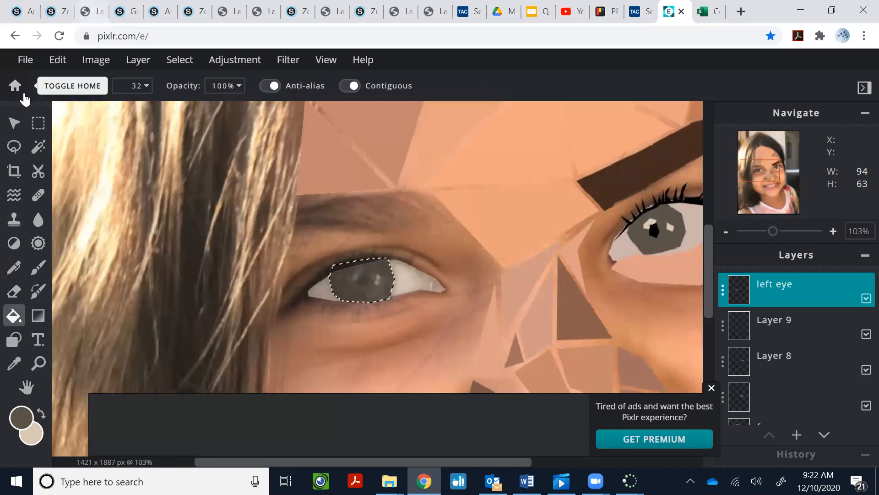
- Return to the polygon lasso and clear the iris selection with Select > Deselect
click(14, 147)
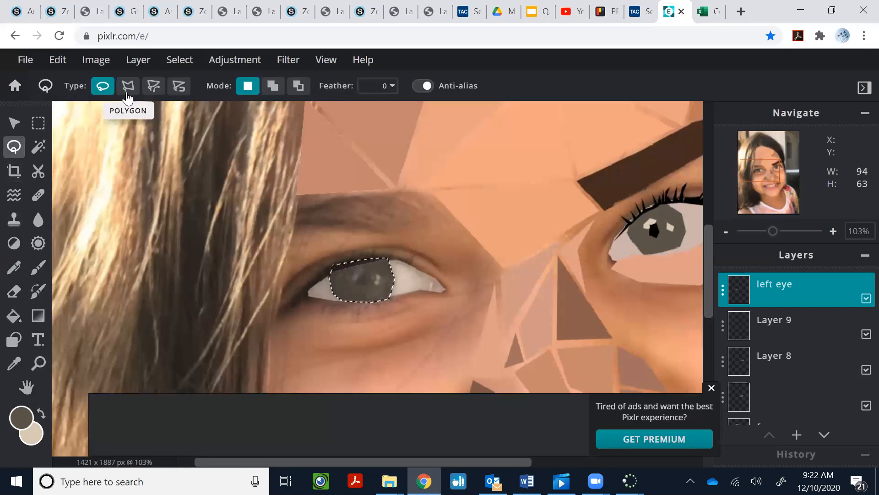
click(127, 86)
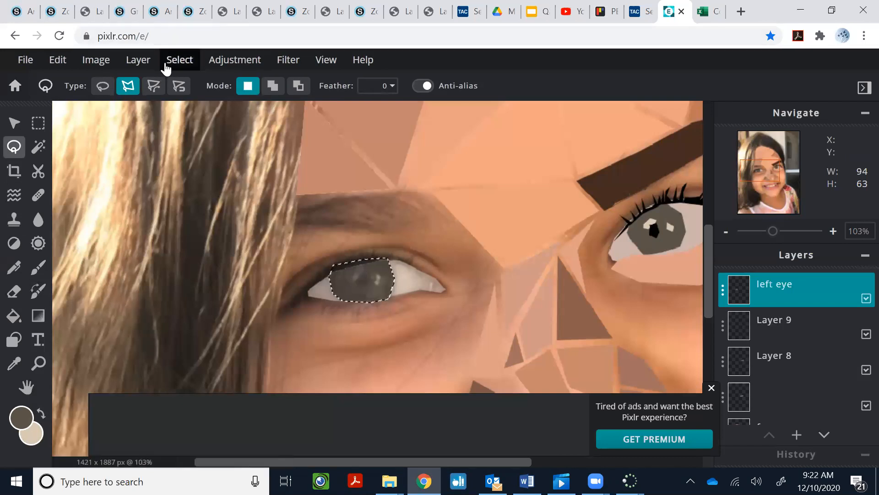
click(179, 60)
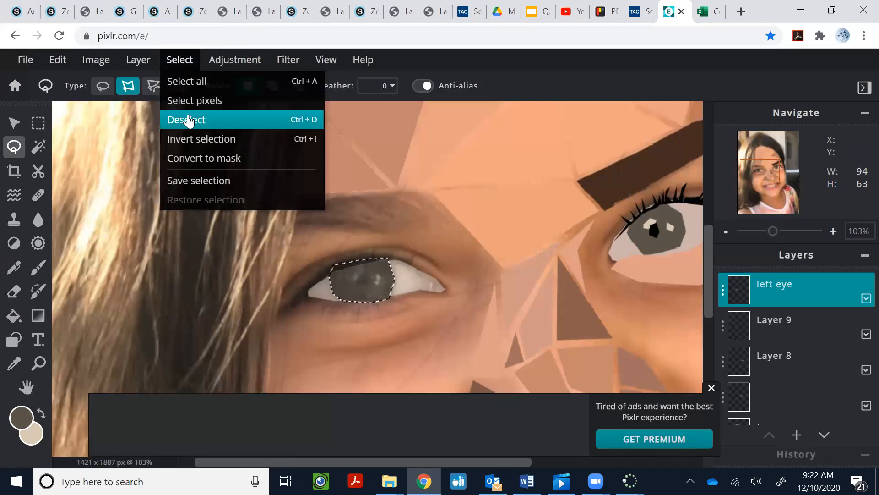
click(186, 119)
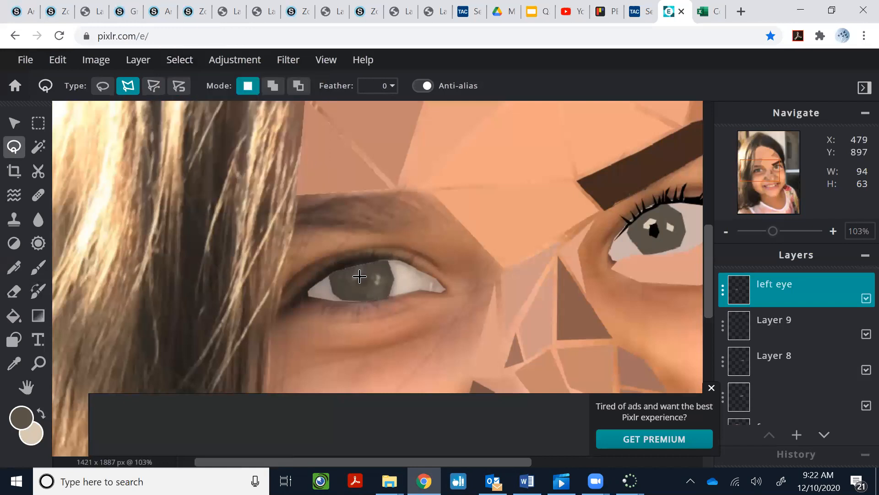
mouse_move(372, 281)
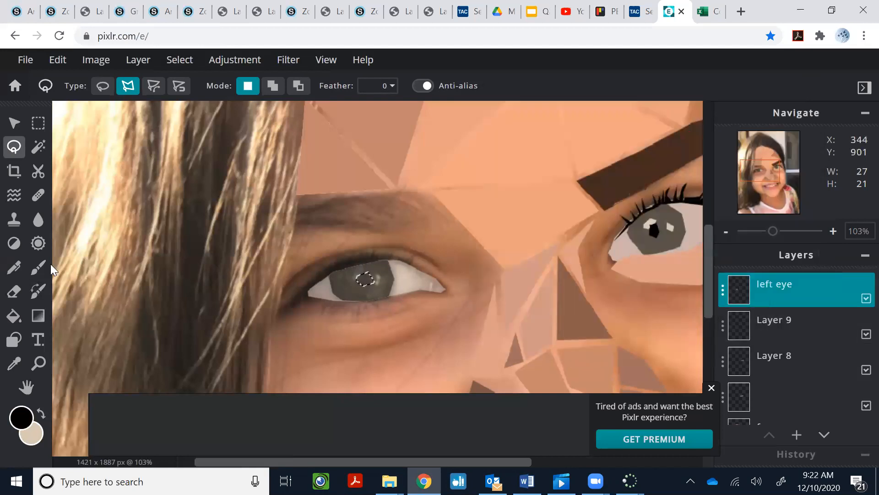
- Fill the pupil outline black, set the eye layer to about half opacity, and close settings
click(14, 316)
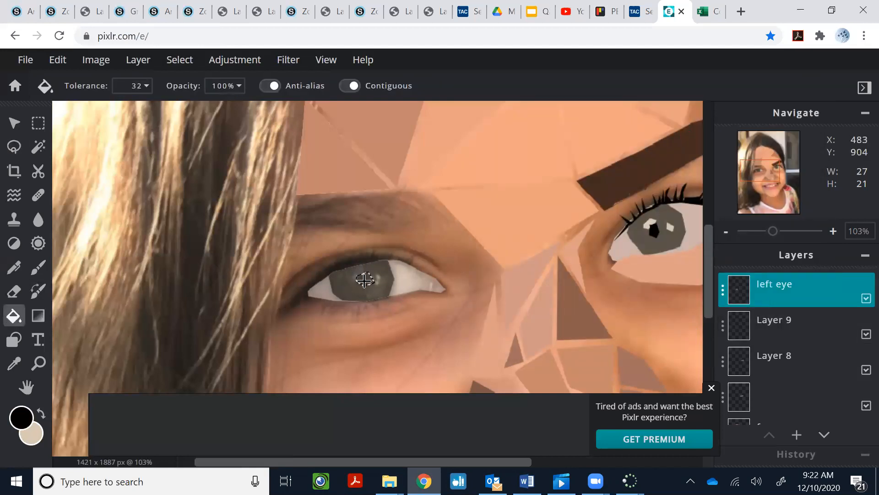
click(364, 279)
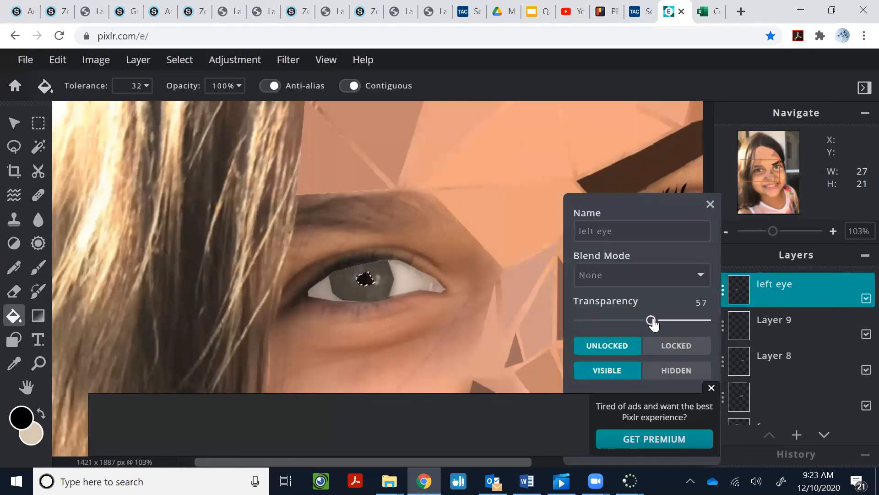
drag(652, 320, 705, 320)
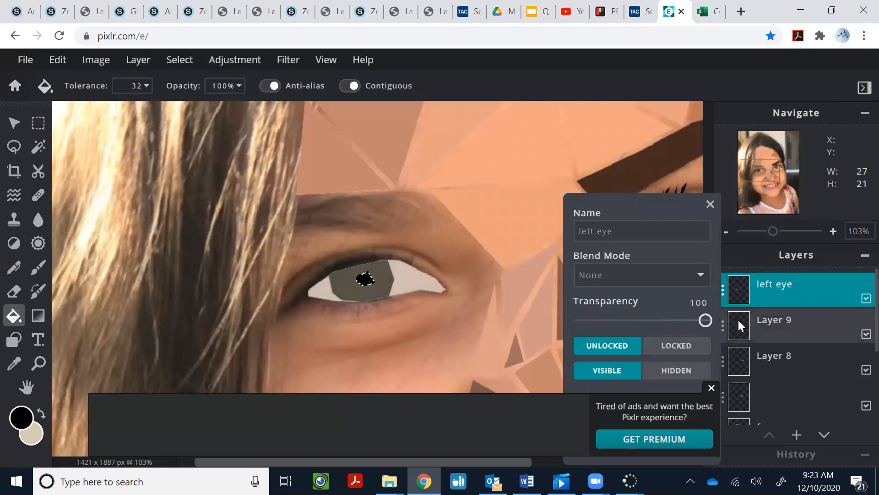
drag(705, 319, 702, 319)
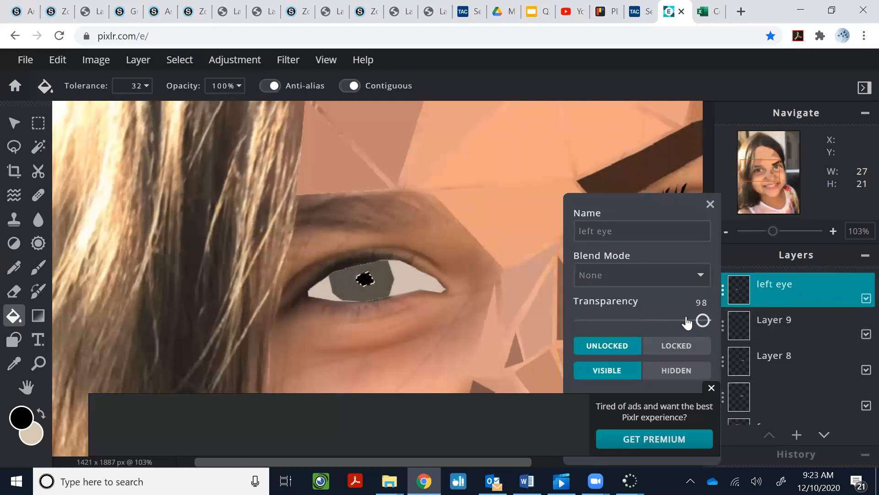
drag(702, 319, 641, 320)
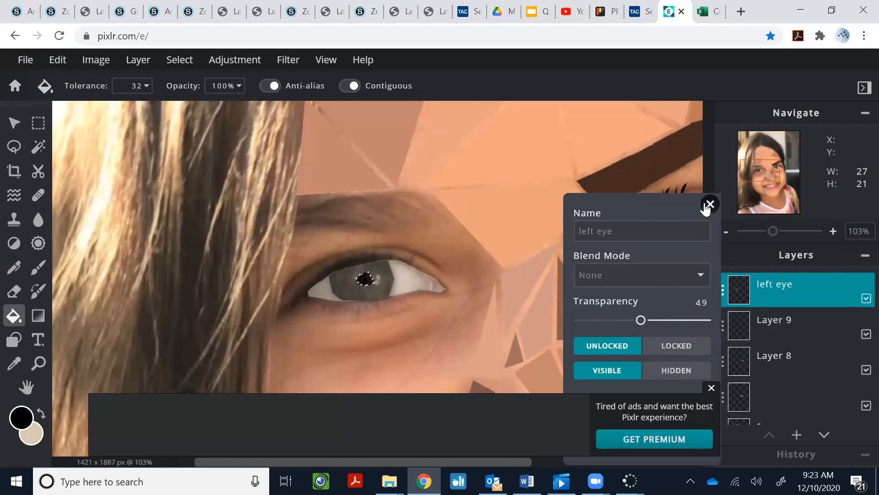
click(710, 203)
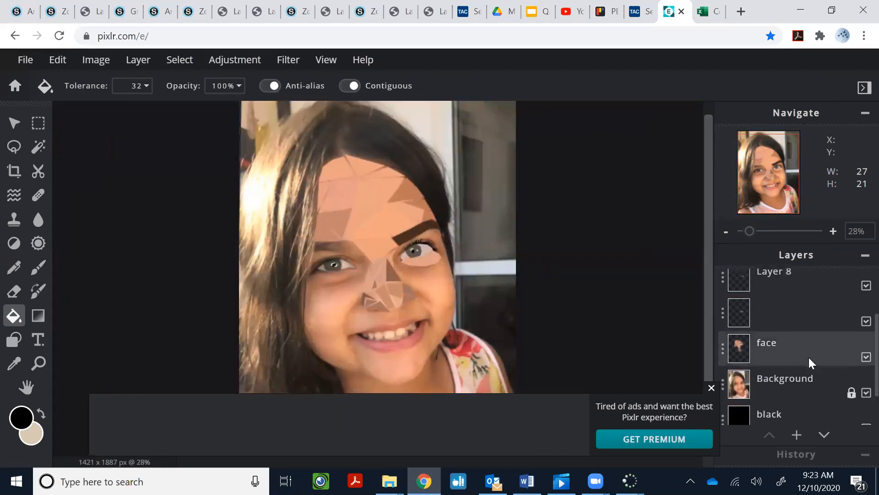
- Toggle the Background photo off to view the low-poly face alone, then back on
scroll(down, 3)
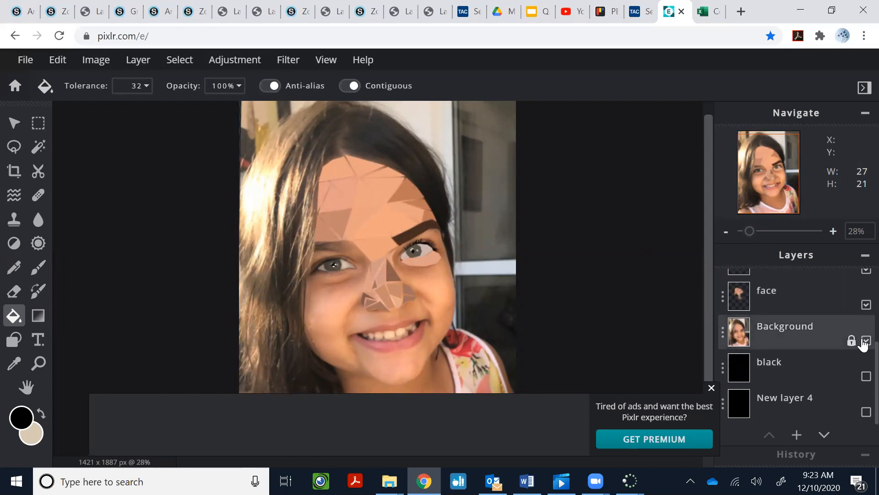
click(866, 340)
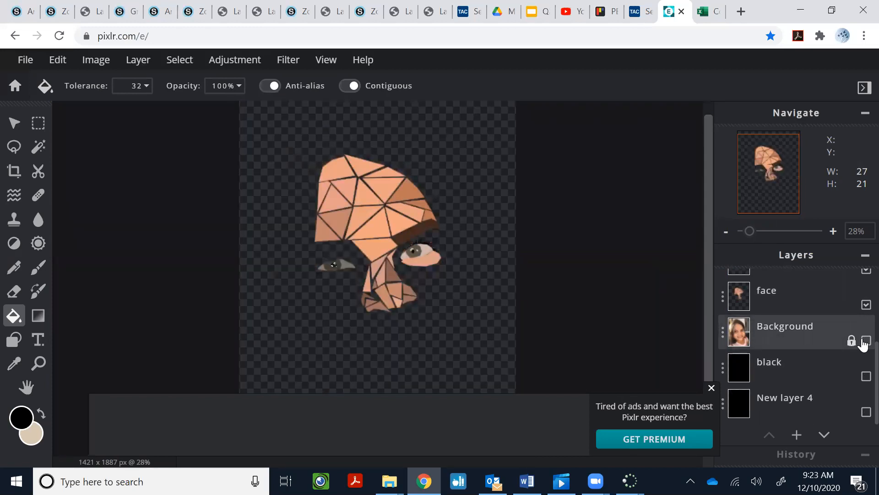
click(867, 340)
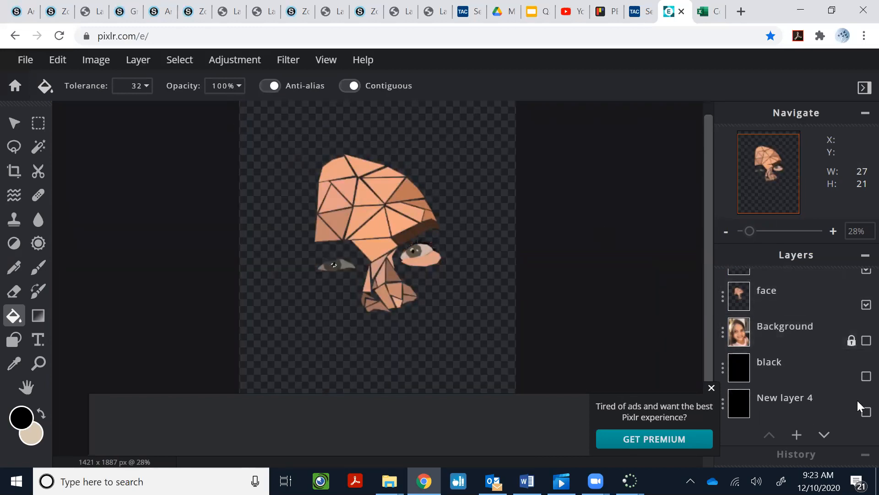
click(867, 377)
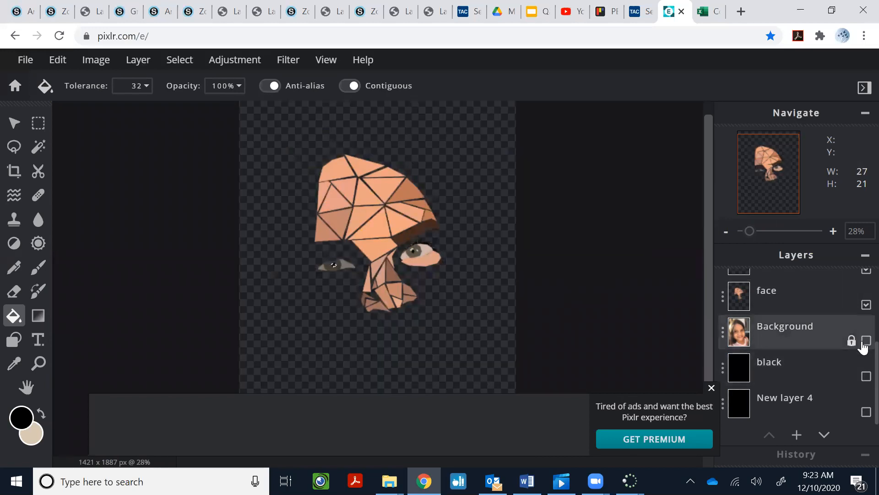
click(867, 341)
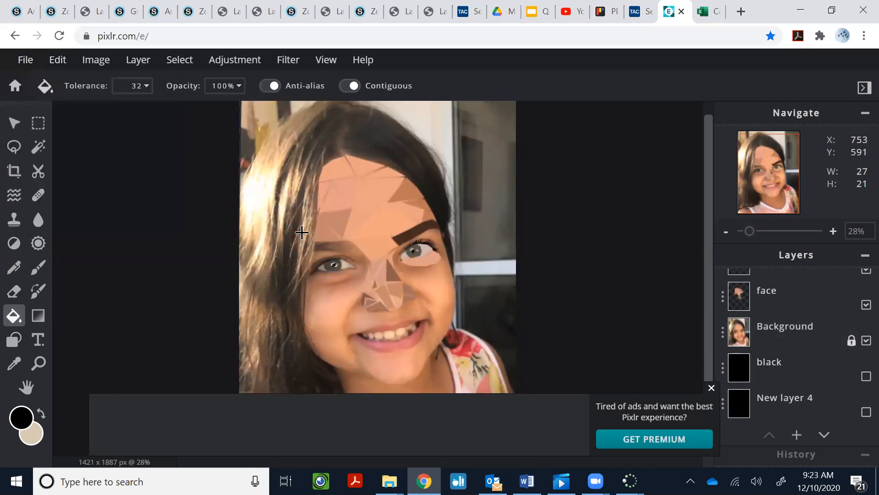
click(25, 60)
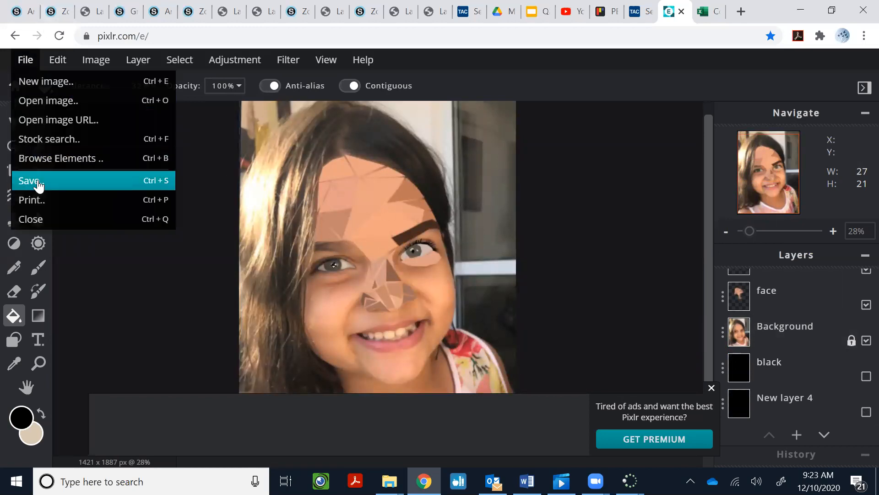
click(29, 180)
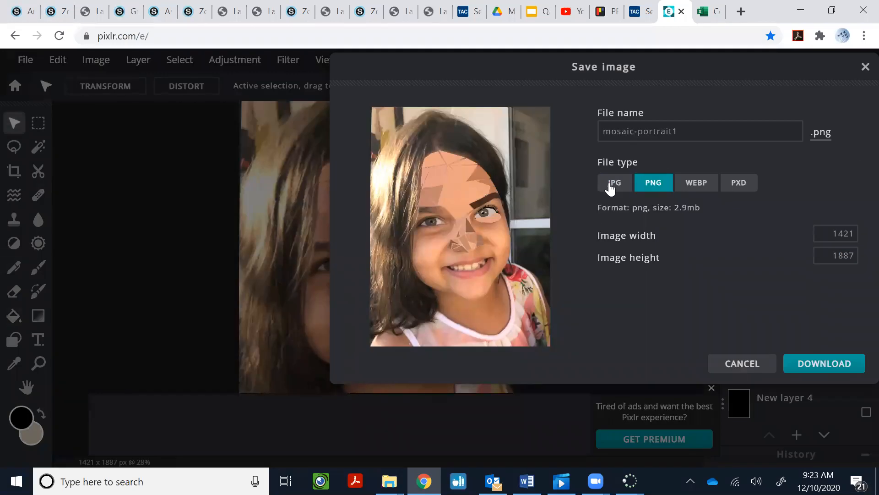
click(614, 182)
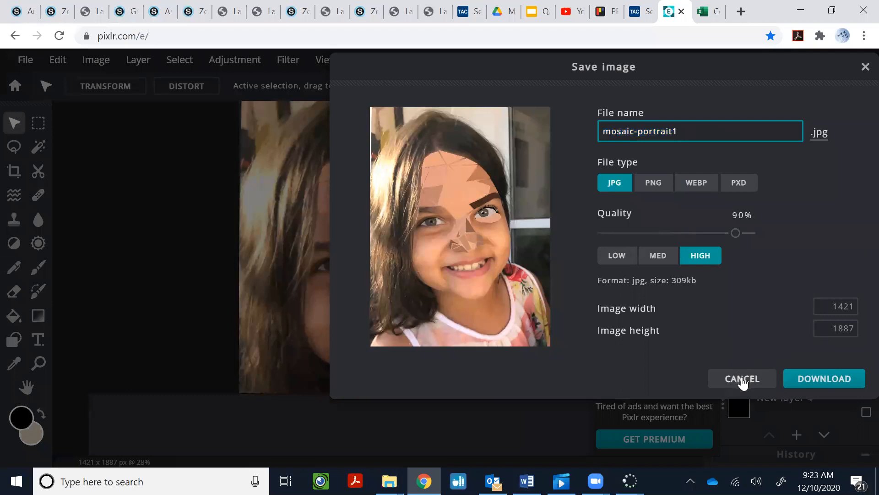
click(742, 379)
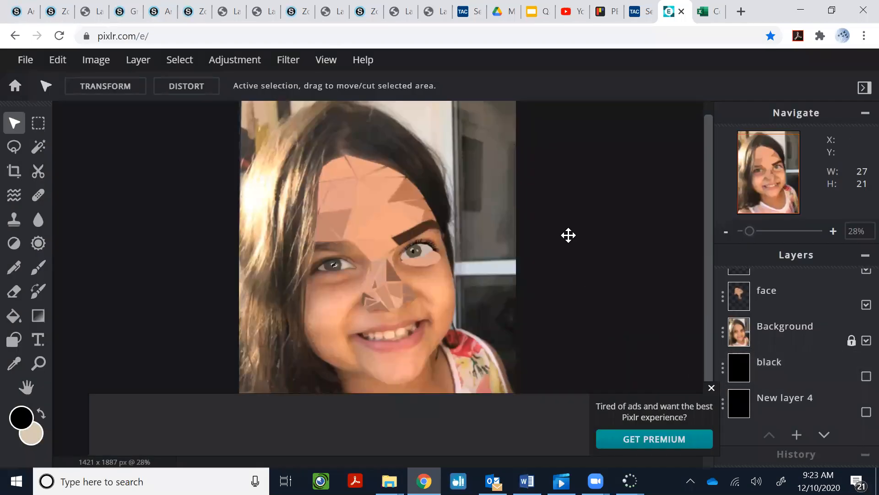